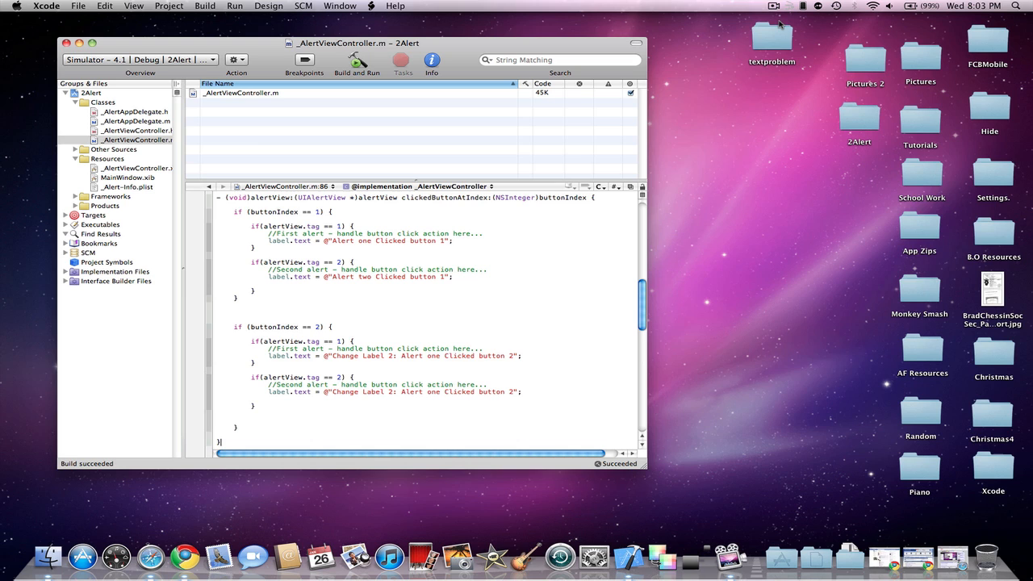
{"action": "mouse_move", "coordinate": [168, 119]}
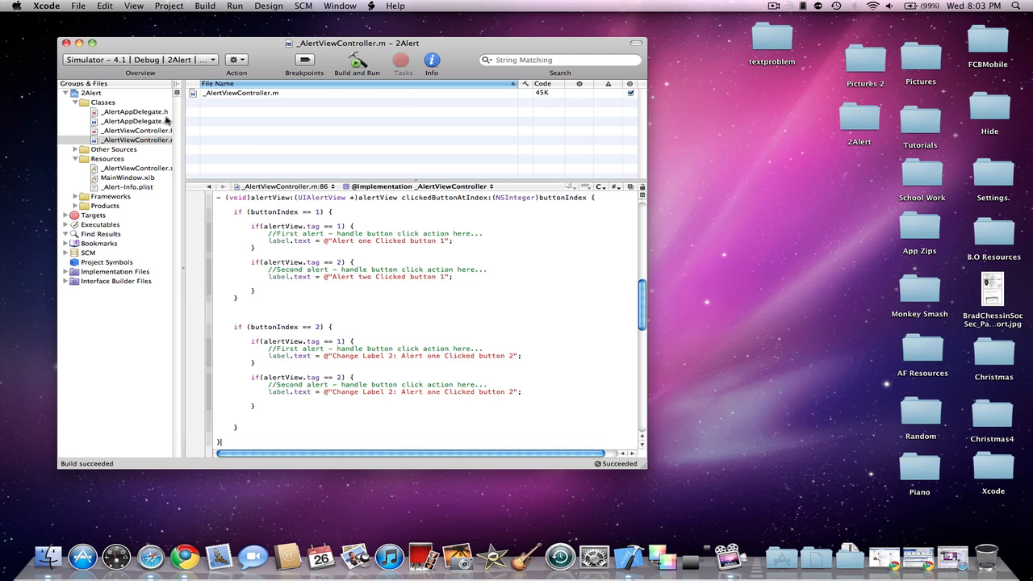
Create a new view-based iPhone application project named Multiplealerts
{"action": "left_click", "coordinate": [78, 7]}
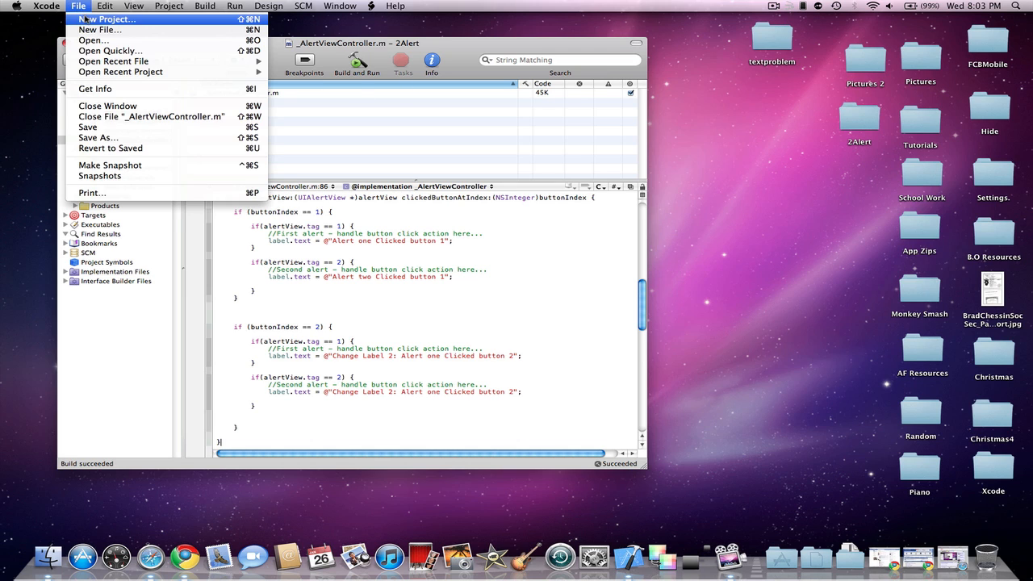
{"action": "left_click", "coordinate": [106, 19]}
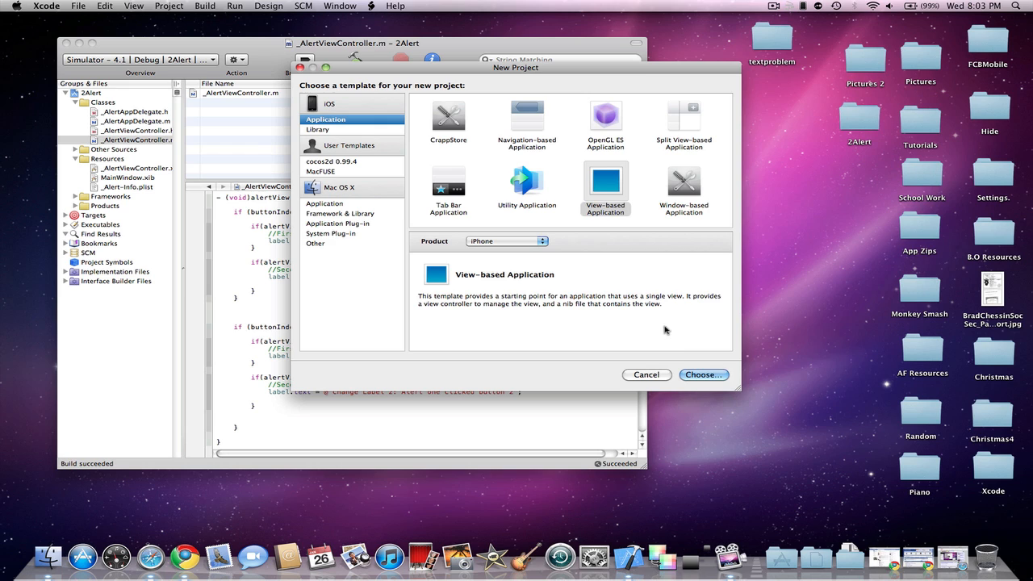
{"action": "left_click", "coordinate": [704, 375]}
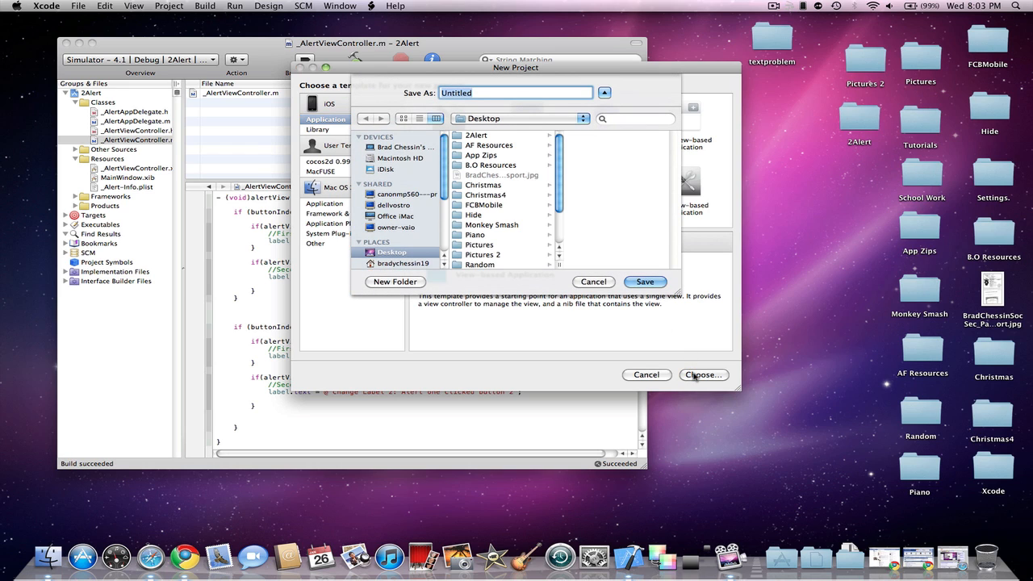
{"action": "type", "text": "Multi"}
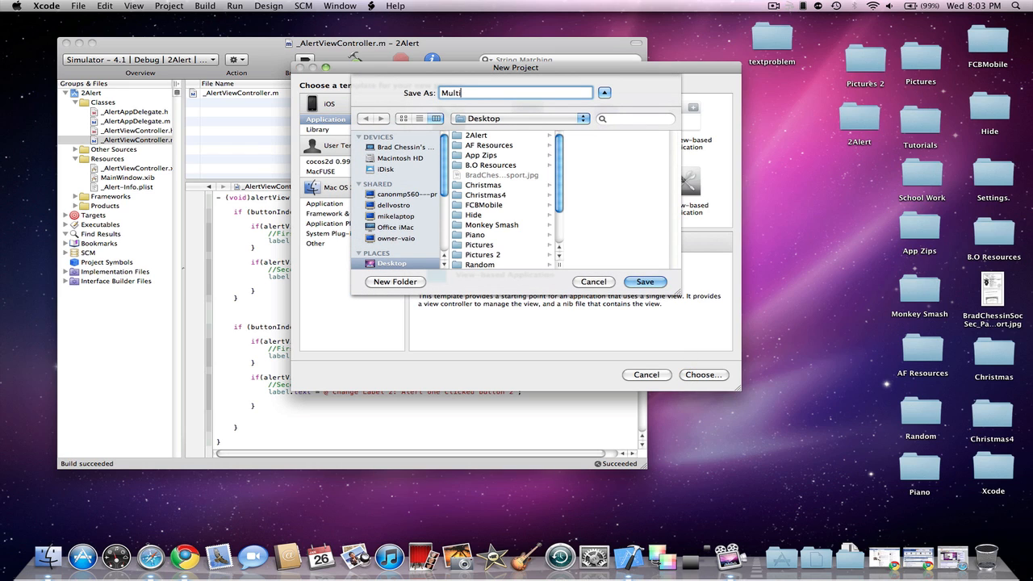
{"action": "type", "text": "plea"}
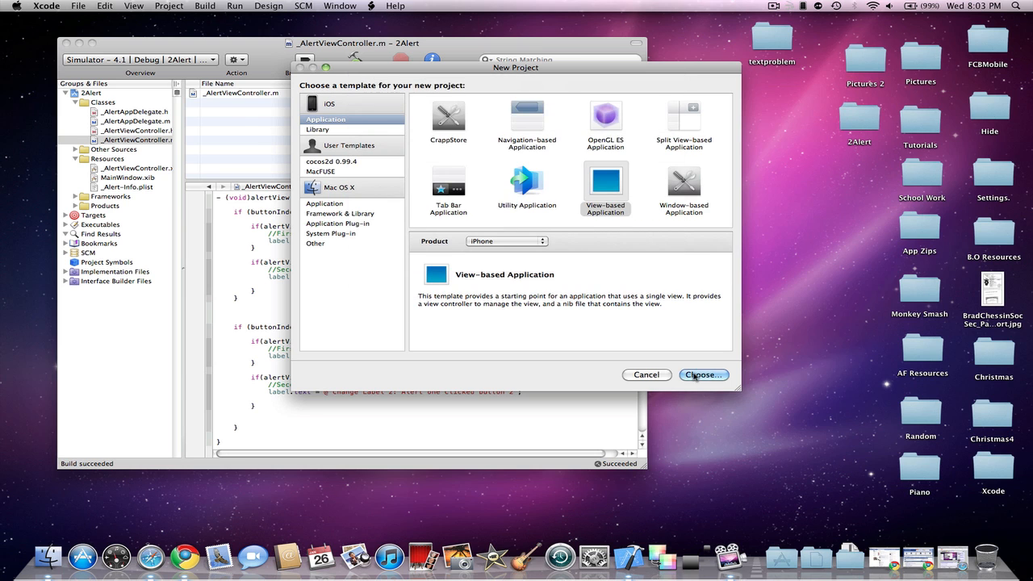
{"action": "left_click", "coordinate": [700, 374]}
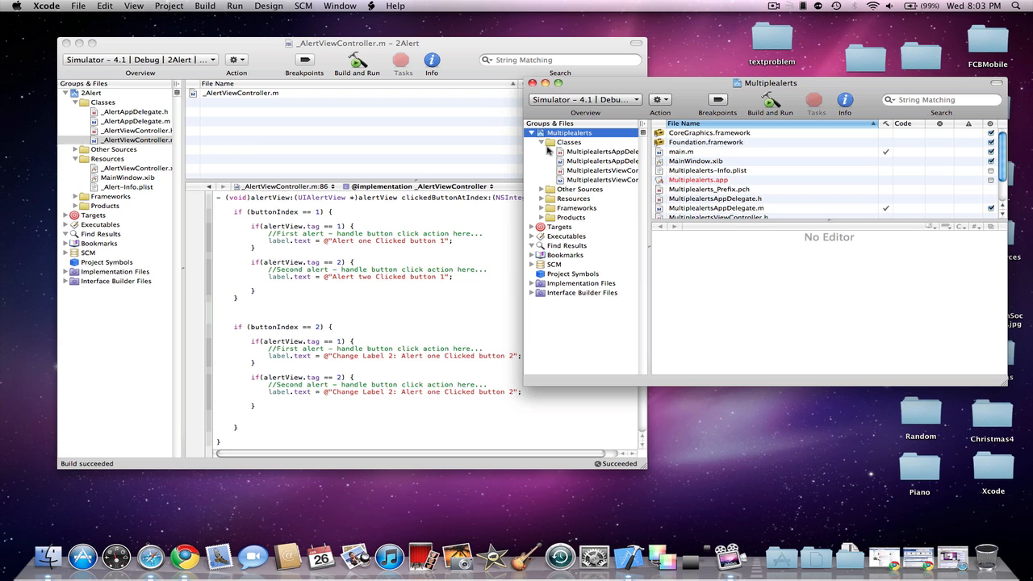
Add UIAlertViewDelegate, a UILabel *label outlet and alert1/alert2 actions to MultiplealertsViewController.h
{"action": "left_click", "coordinate": [601, 171]}
{"action": "type", "text": "IBOutlet UILabel *"}
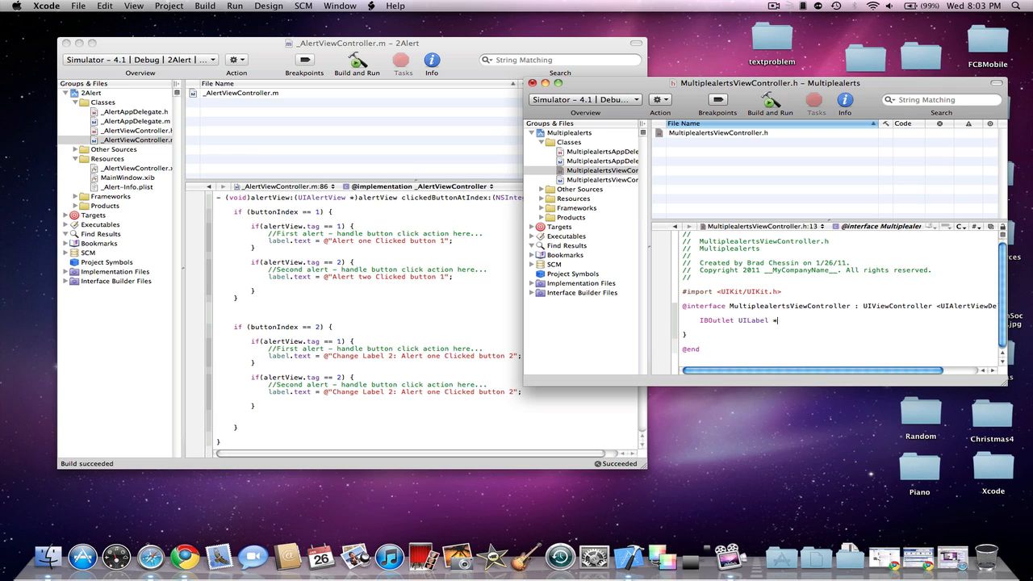
{"action": "type", "text": "label;"}
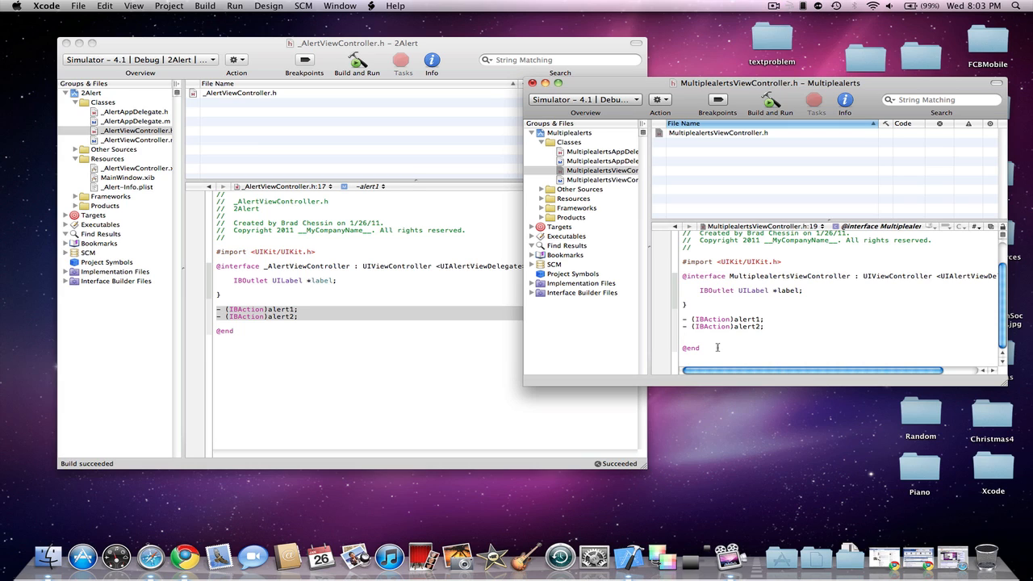
{"action": "mouse_move", "coordinate": [588, 187]}
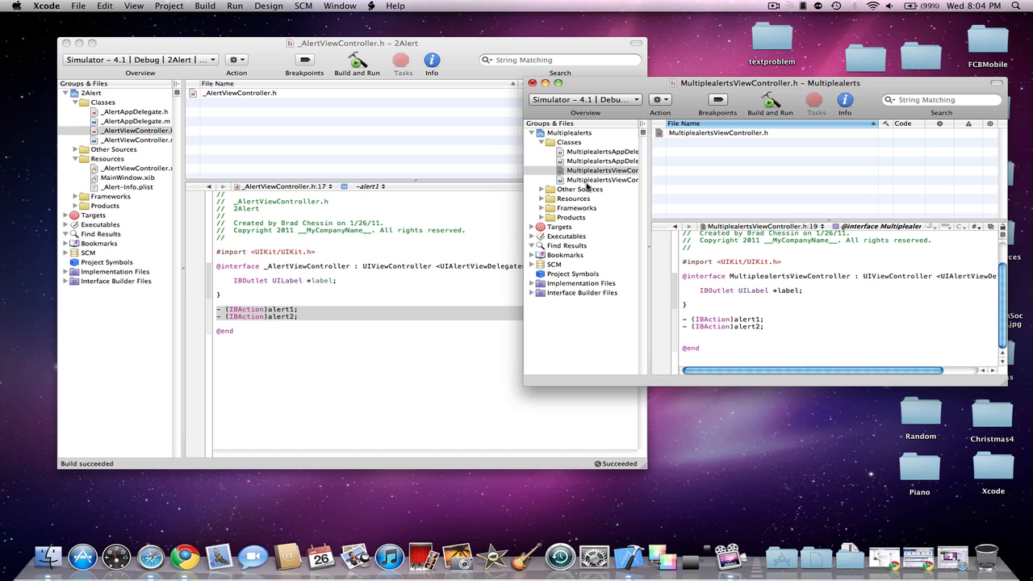
Implement alert1 and alert2 with tags 1 and 2 plus alertView:clickedButtonAtIndex: in MultiplealertsViewController.m
{"action": "left_click", "coordinate": [601, 179]}
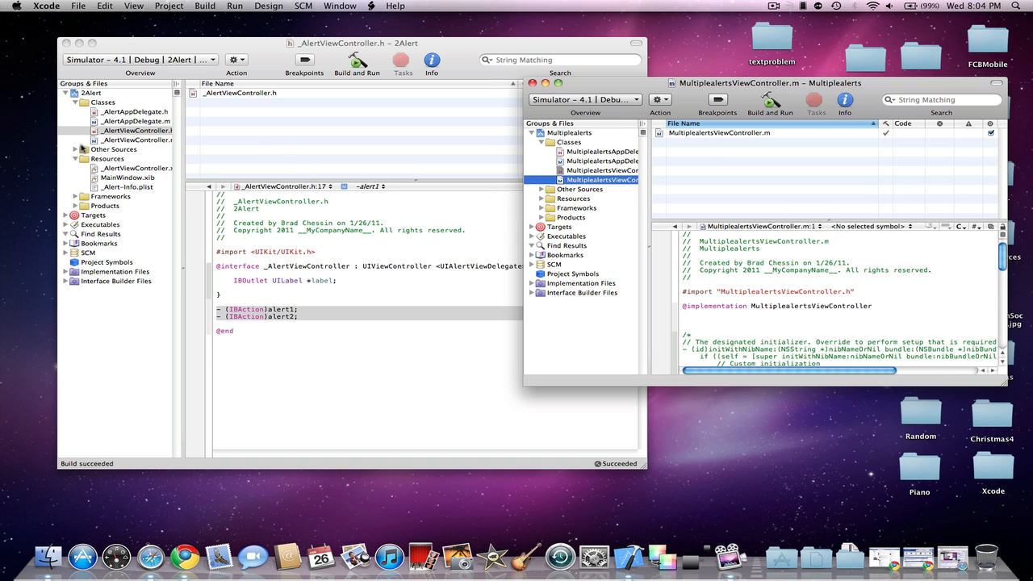
{"action": "left_click", "coordinate": [135, 139]}
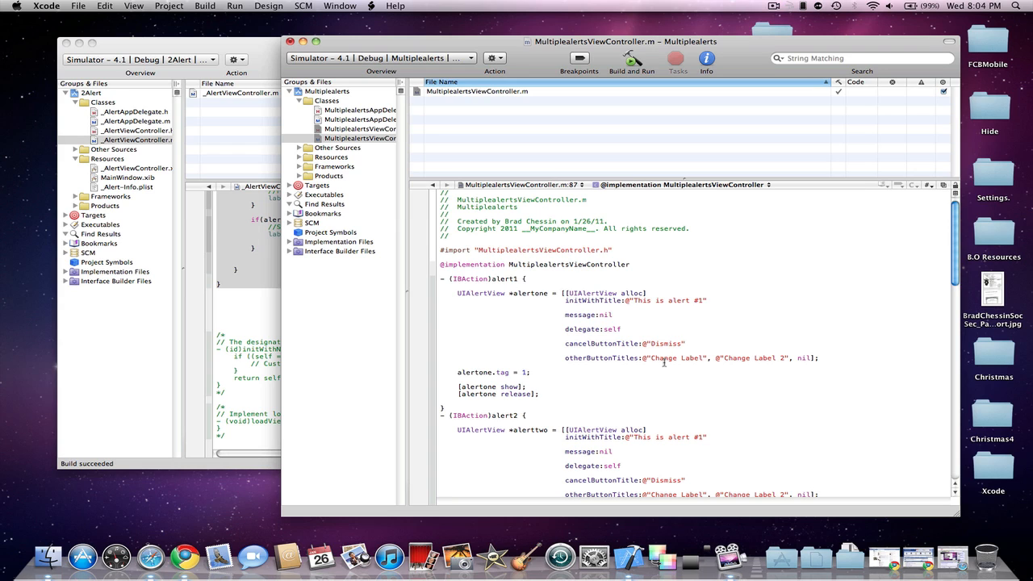
{"action": "mouse_move", "coordinate": [394, 249]}
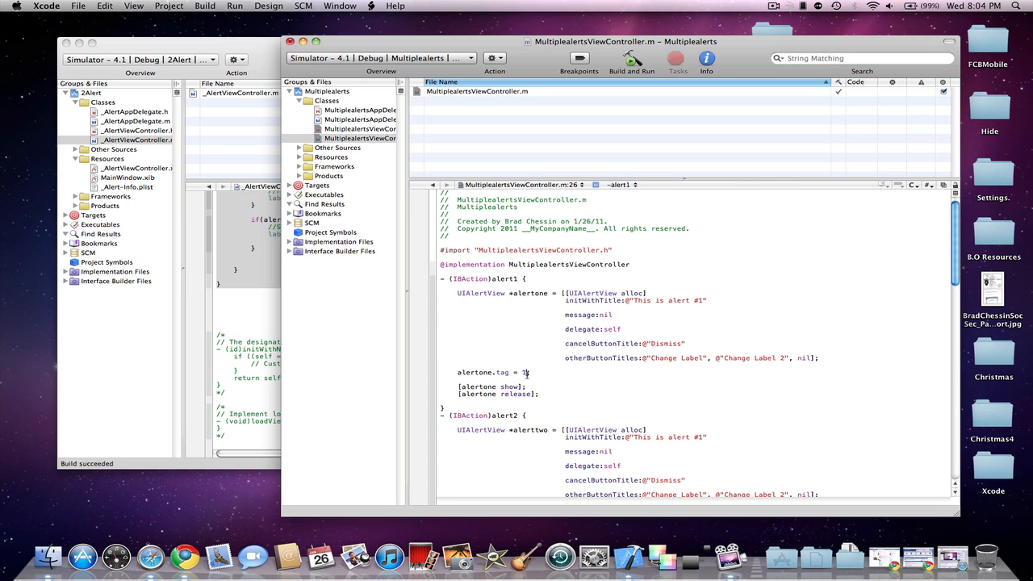
{"action": "scroll", "scroll_direction": "down", "scroll_amount": 3}
{"action": "type", "text": "alerttwo.tag = 2;"}
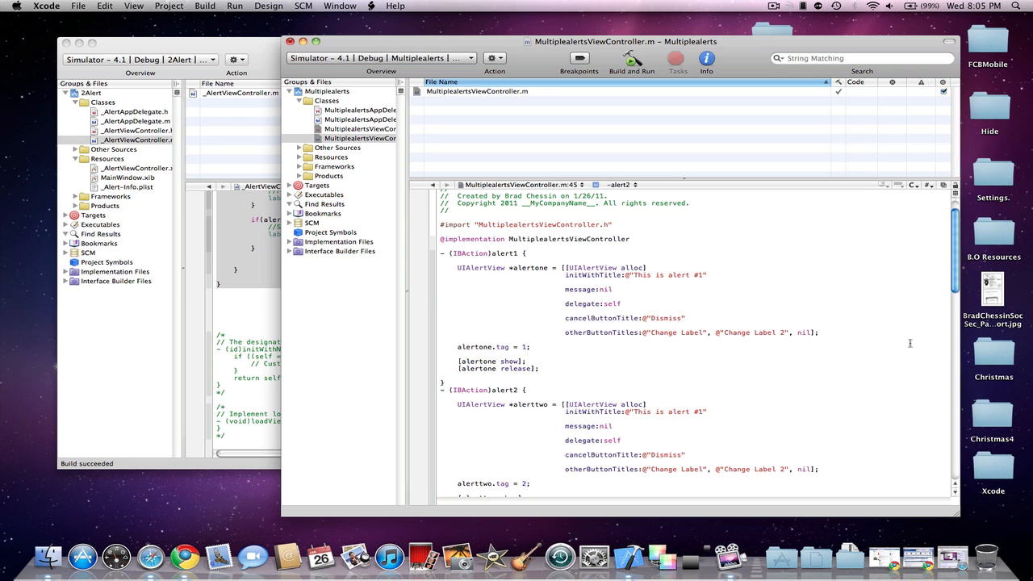
{"action": "scroll", "scroll_direction": "down", "scroll_amount": 3}
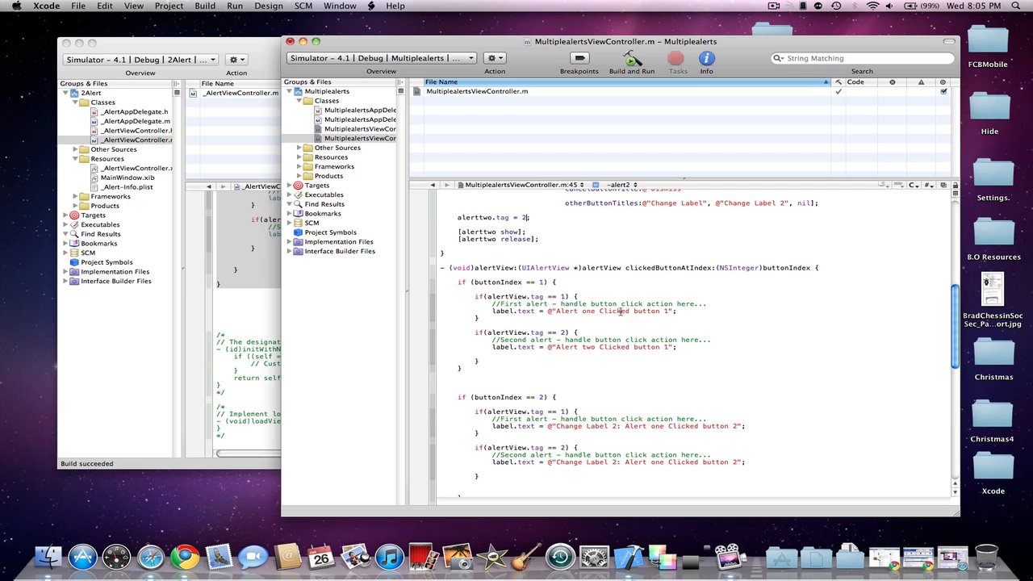
{"action": "scroll", "scroll_direction": "down", "scroll_amount": 3}
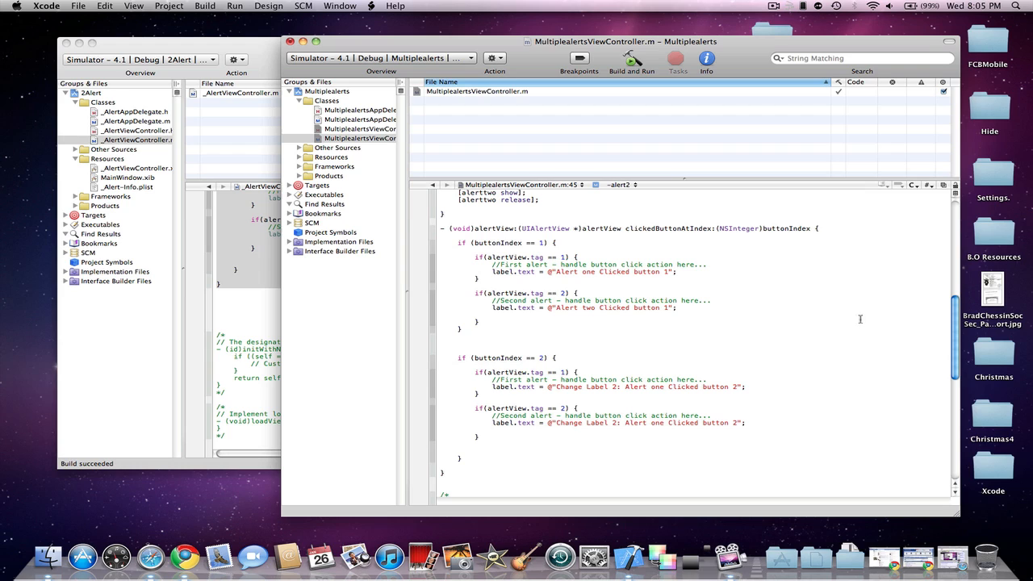
{"action": "mouse_move", "coordinate": [879, 256]}
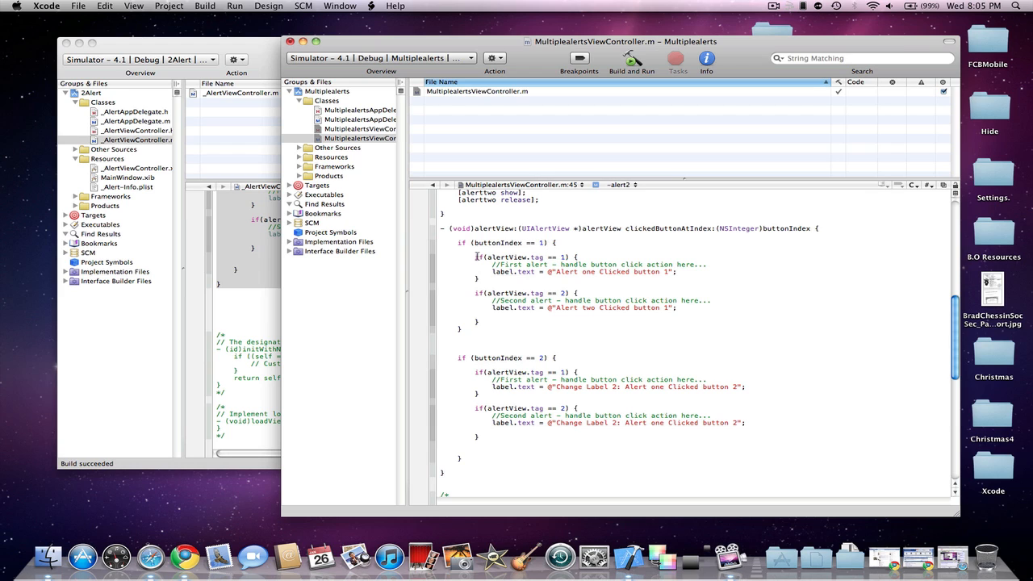
{"action": "mouse_move", "coordinate": [474, 257]}
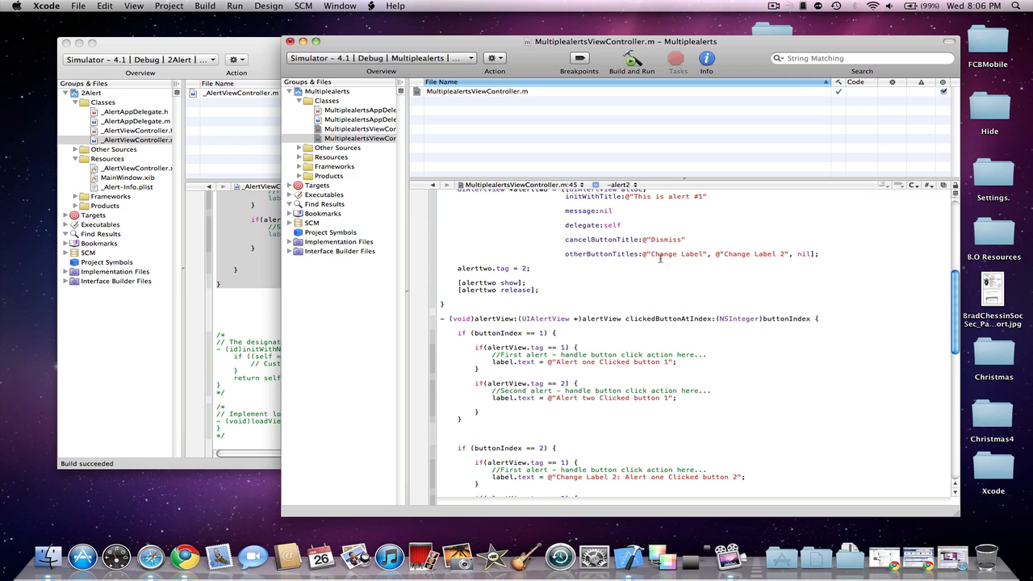
{"action": "scroll", "scroll_direction": "down", "scroll_amount": 3}
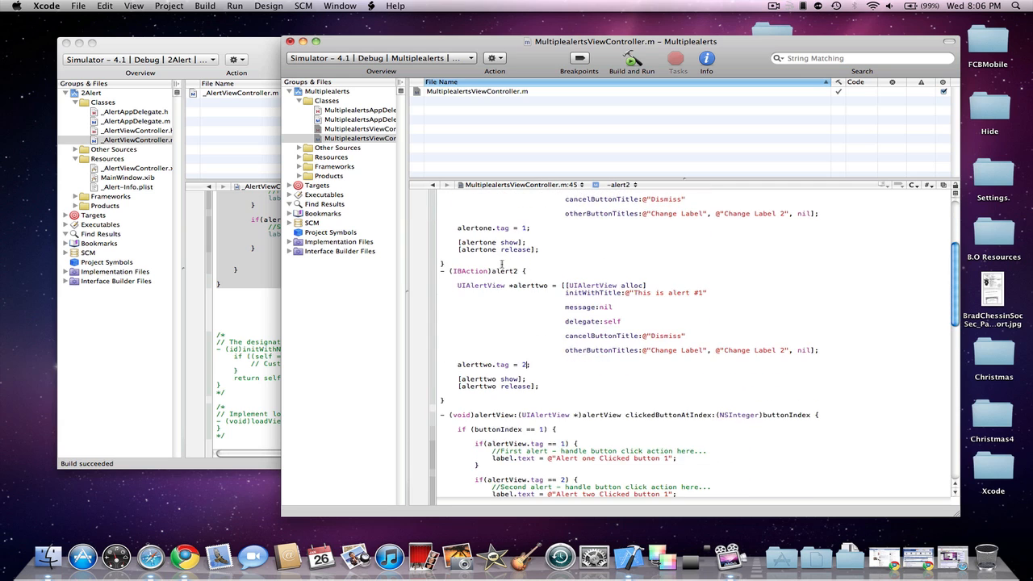
{"action": "scroll", "scroll_direction": "down", "scroll_amount": 3}
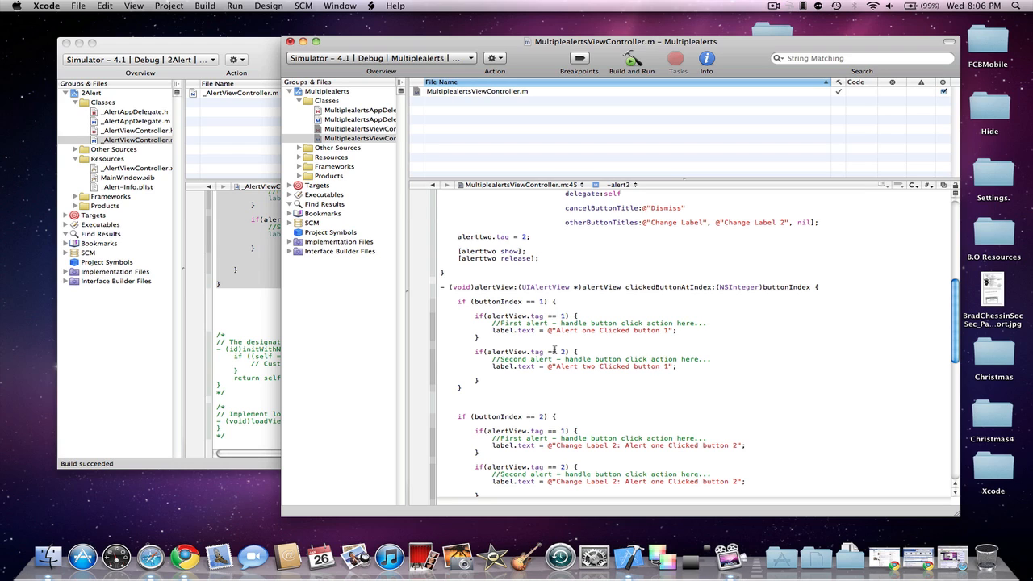
{"action": "mouse_move", "coordinate": [665, 358]}
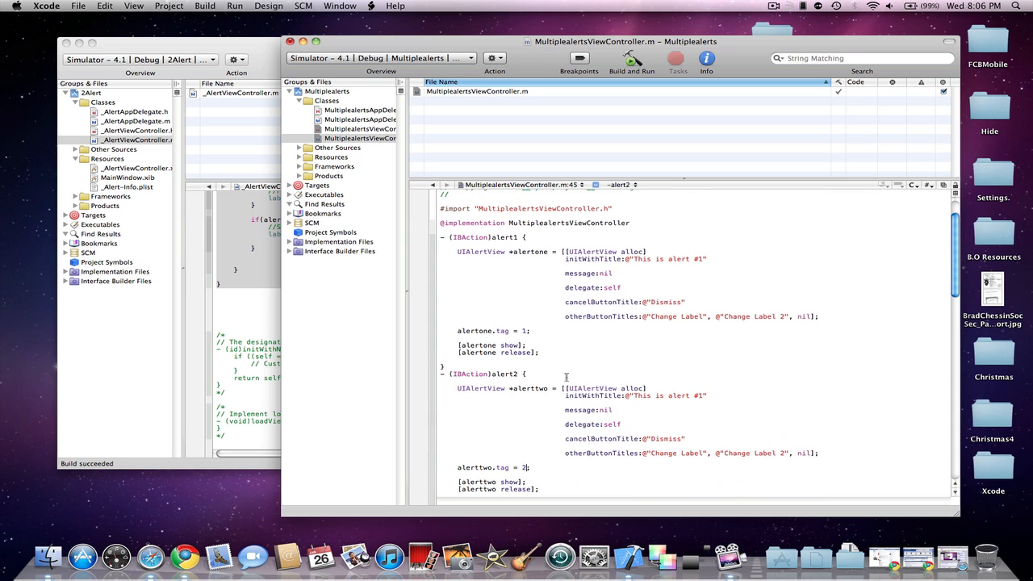
Review the alert1 and alert2 methods and their tags in MultiplealertsViewController.m
{"action": "scroll", "scroll_direction": "down", "scroll_amount": 3}
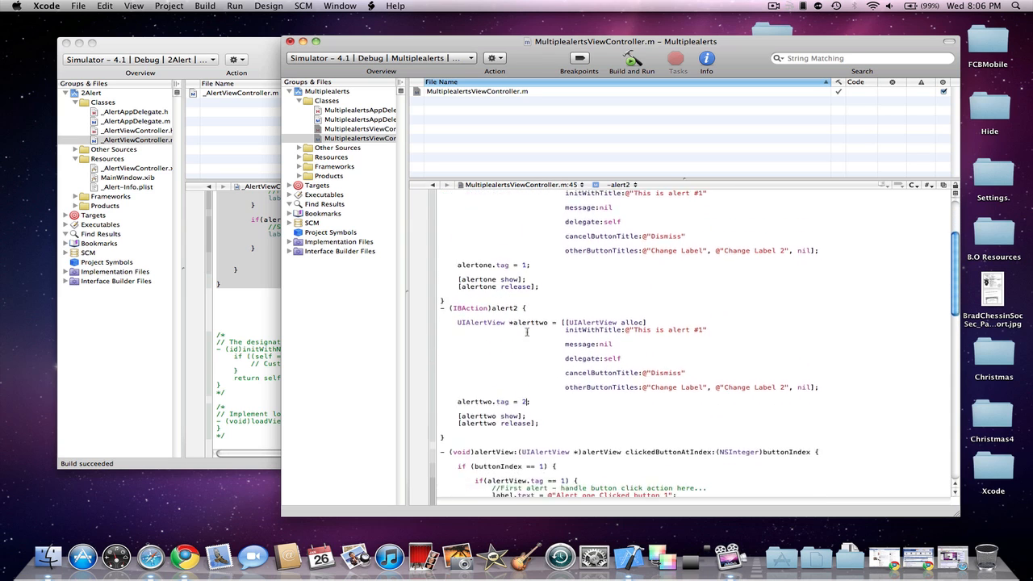
{"action": "scroll", "scroll_direction": "down", "scroll_amount": 3}
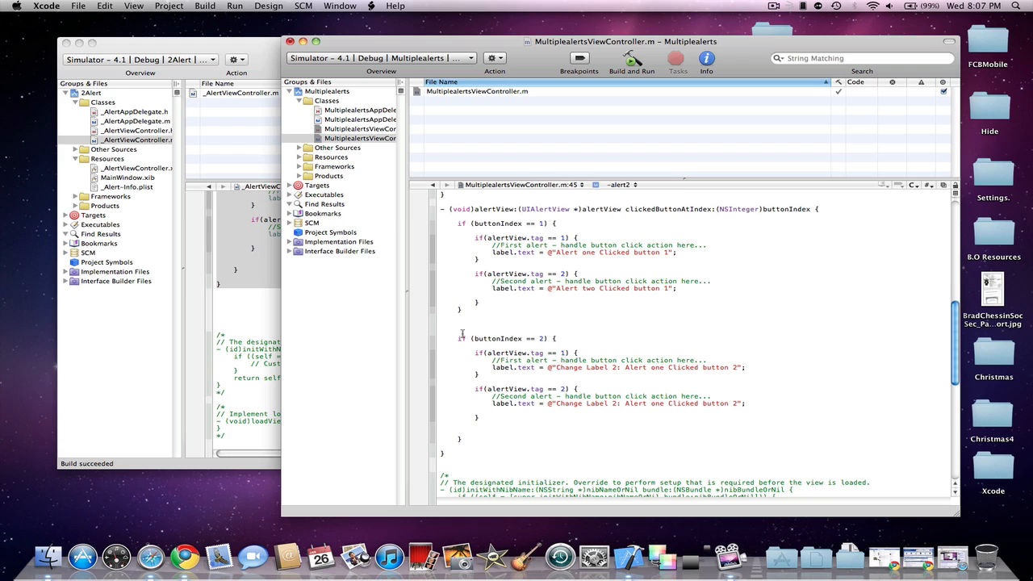
{"action": "mouse_move", "coordinate": [547, 332]}
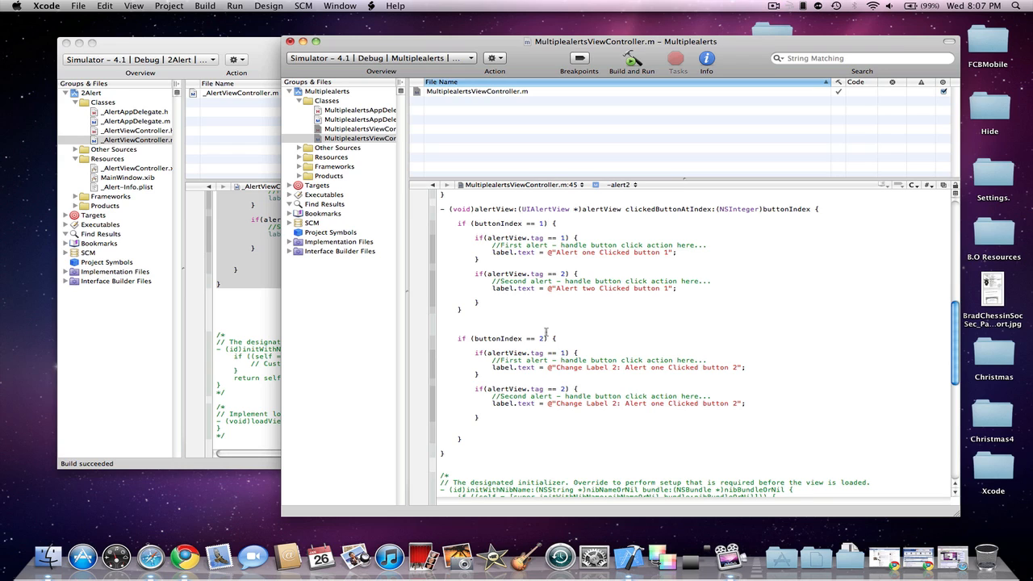
{"action": "mouse_move", "coordinate": [468, 357]}
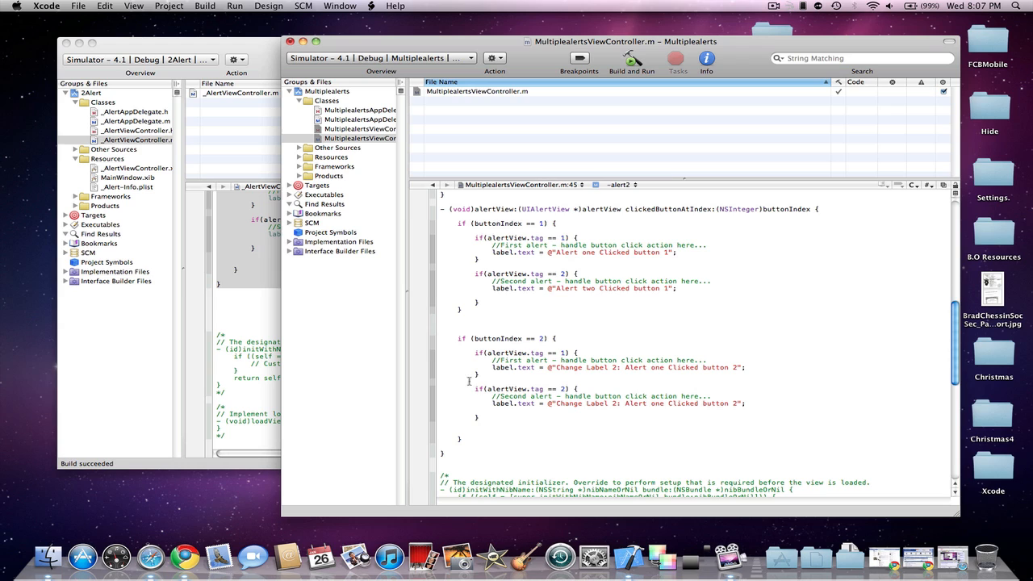
{"action": "mouse_move", "coordinate": [484, 421]}
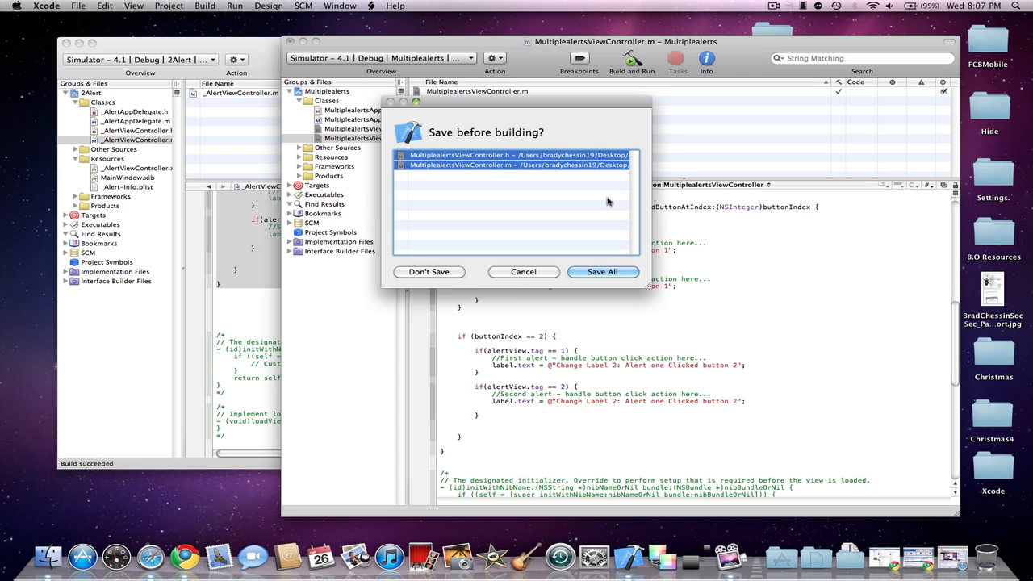
Save all edited view controller files so the build and run proceeds
{"action": "left_click", "coordinate": [603, 271]}
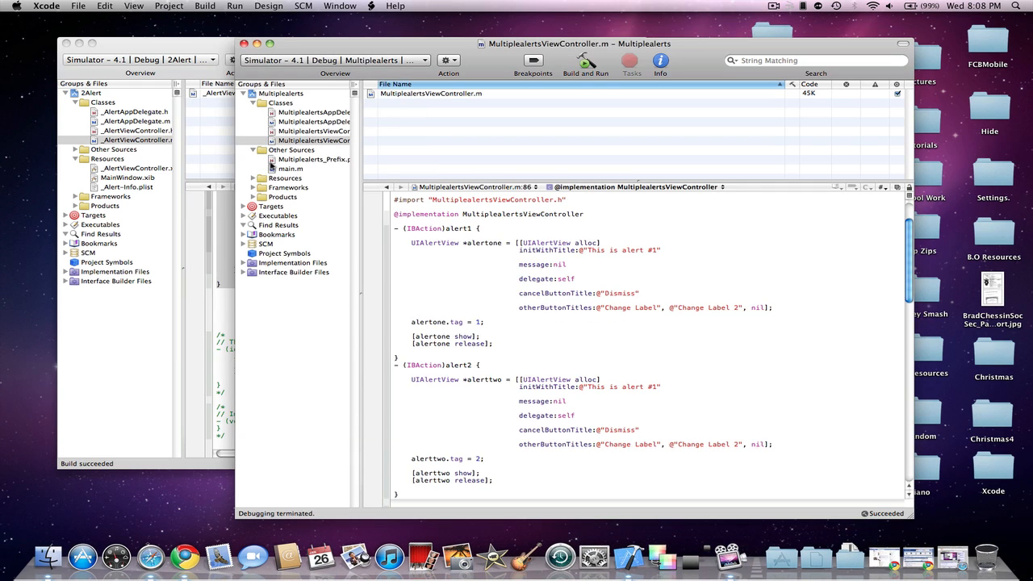
Place two Round Rect Buttons at the top and a Label near the bottom of the view
{"action": "left_click", "coordinate": [314, 187]}
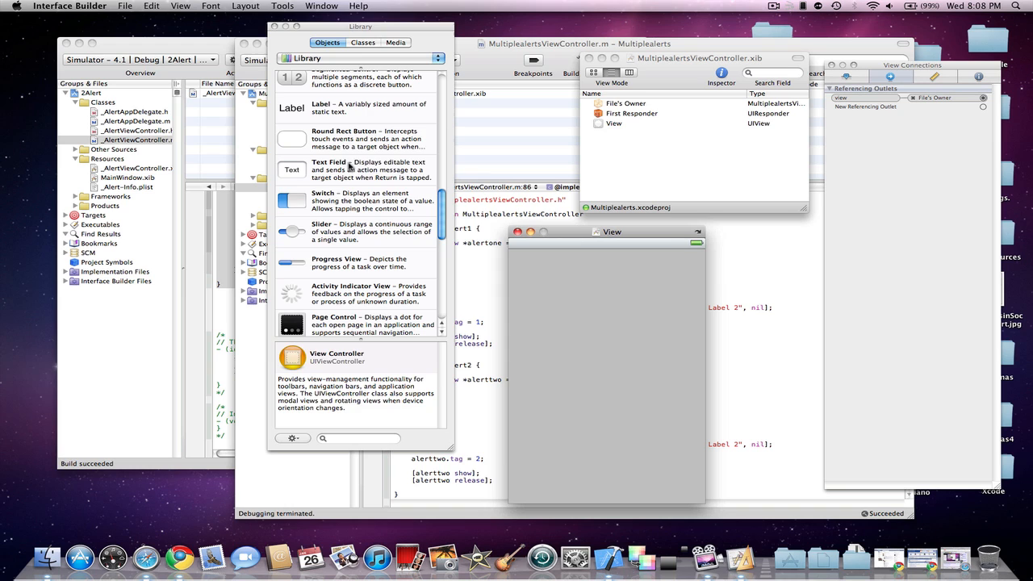
{"action": "left_click_drag", "start_coordinate": [293, 139], "coordinate": [542, 275]}
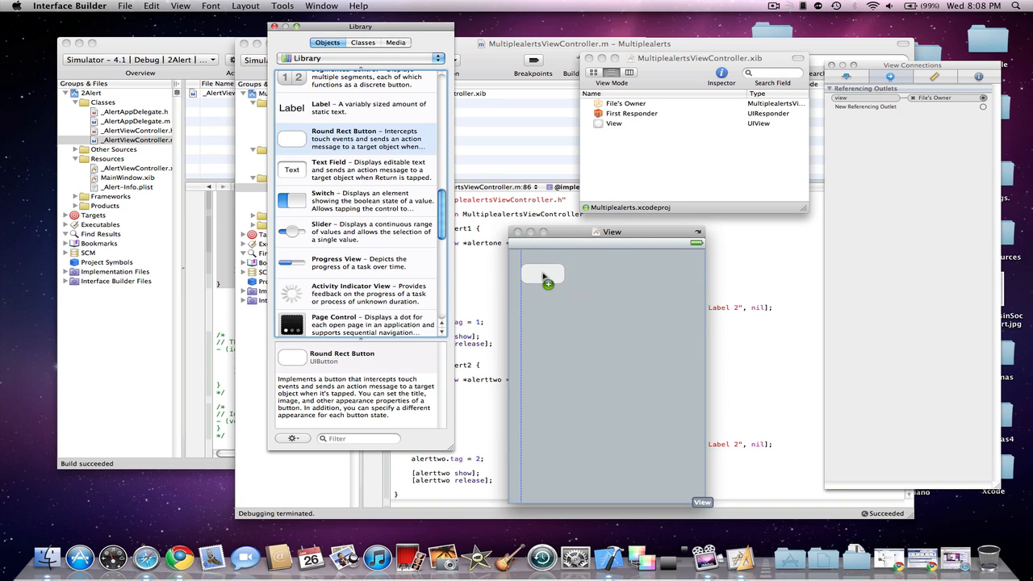
{"action": "left_click_drag", "start_coordinate": [543, 274], "coordinate": [664, 274]}
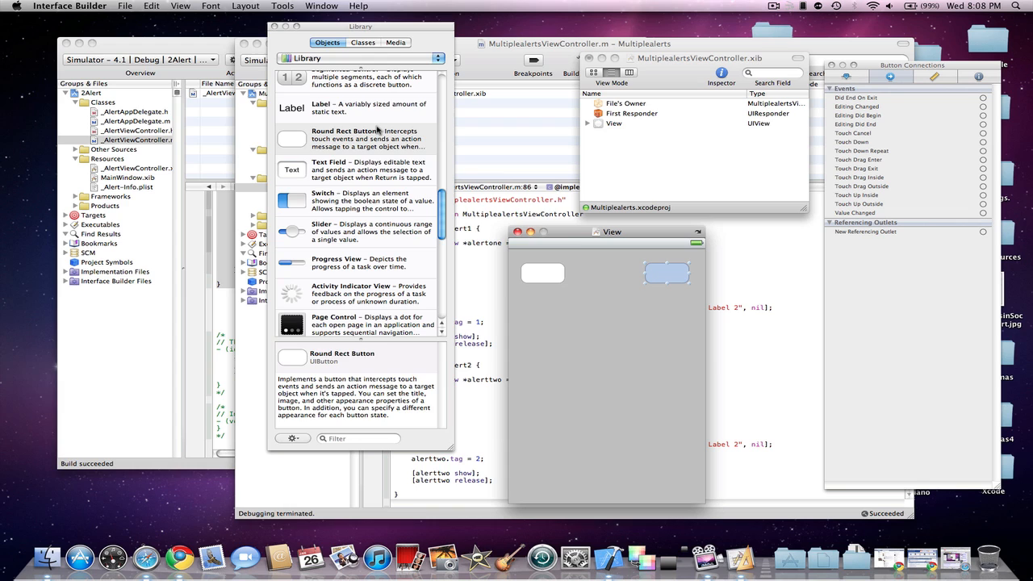
{"action": "left_click_drag", "start_coordinate": [291, 107], "coordinate": [613, 478]}
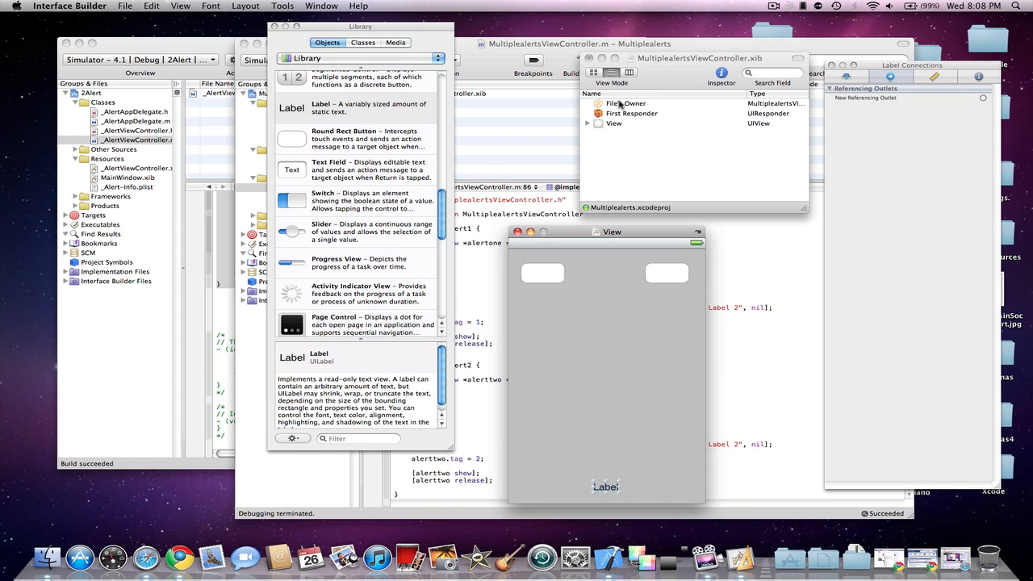
Widen the label and connect it to the File's Owner label outlet
{"action": "left_click", "coordinate": [627, 104]}
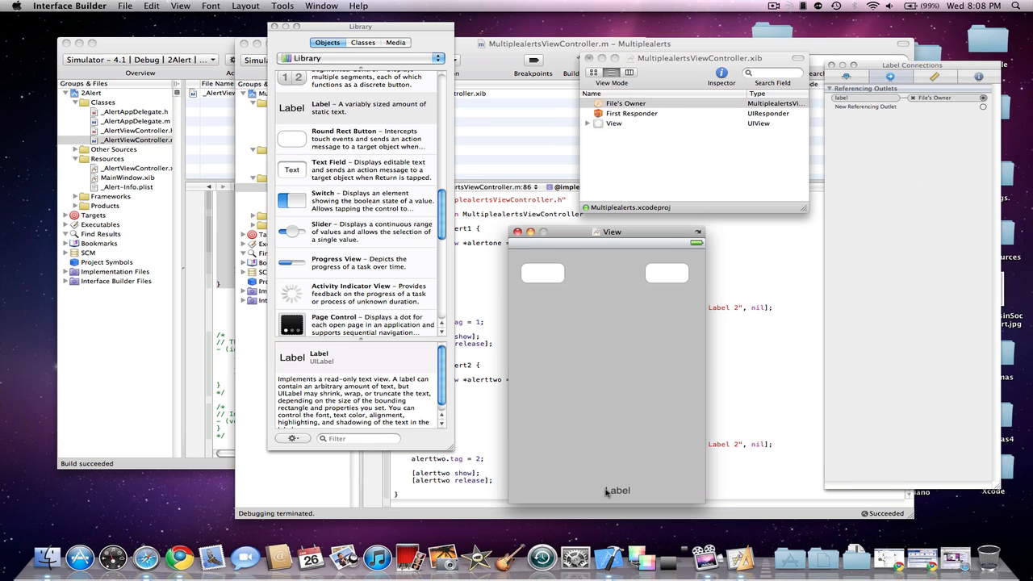
{"action": "left_click_drag", "start_coordinate": [618, 491], "coordinate": [575, 484]}
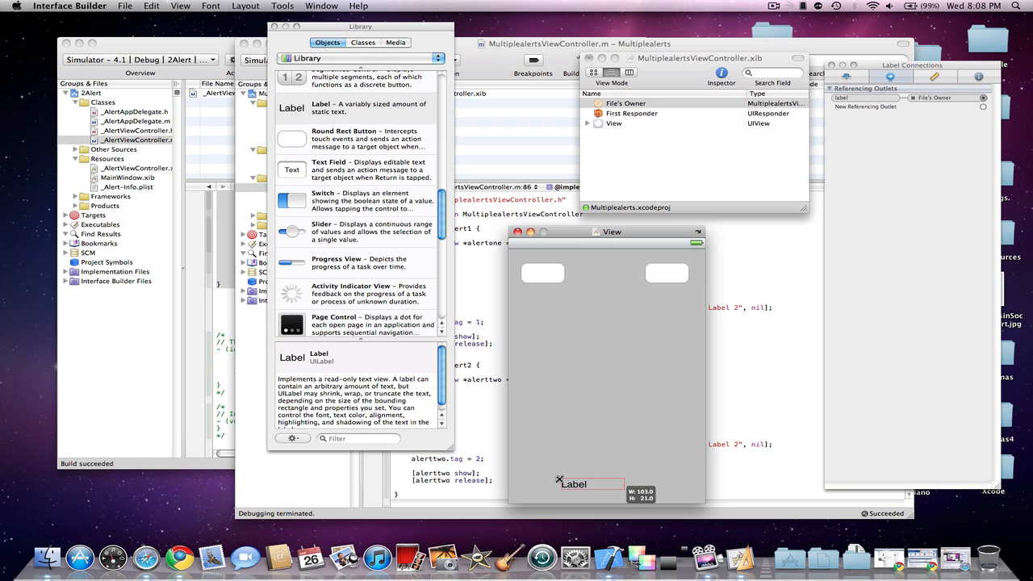
{"action": "left_click", "coordinate": [626, 103]}
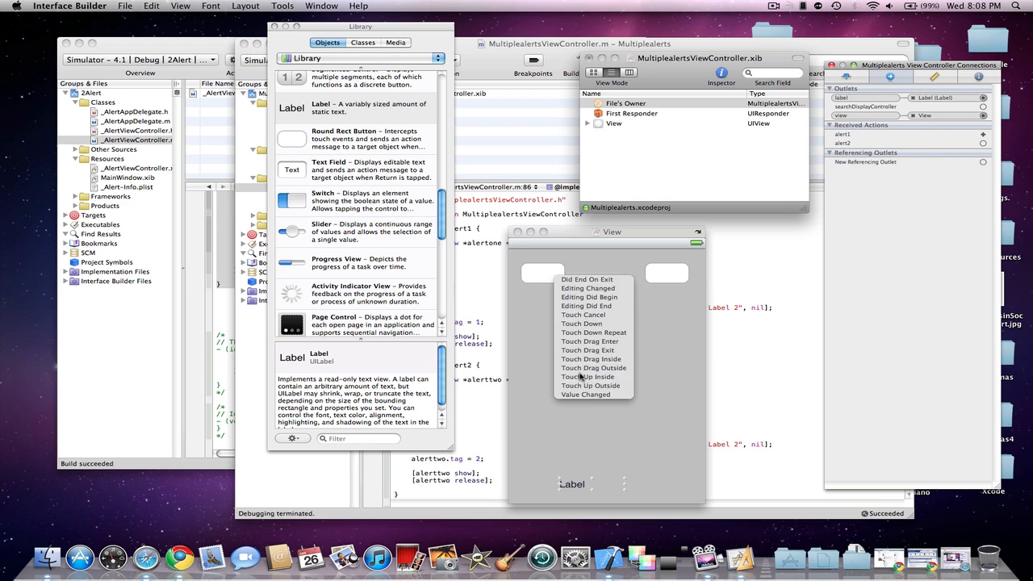
{"action": "left_click", "coordinate": [588, 378]}
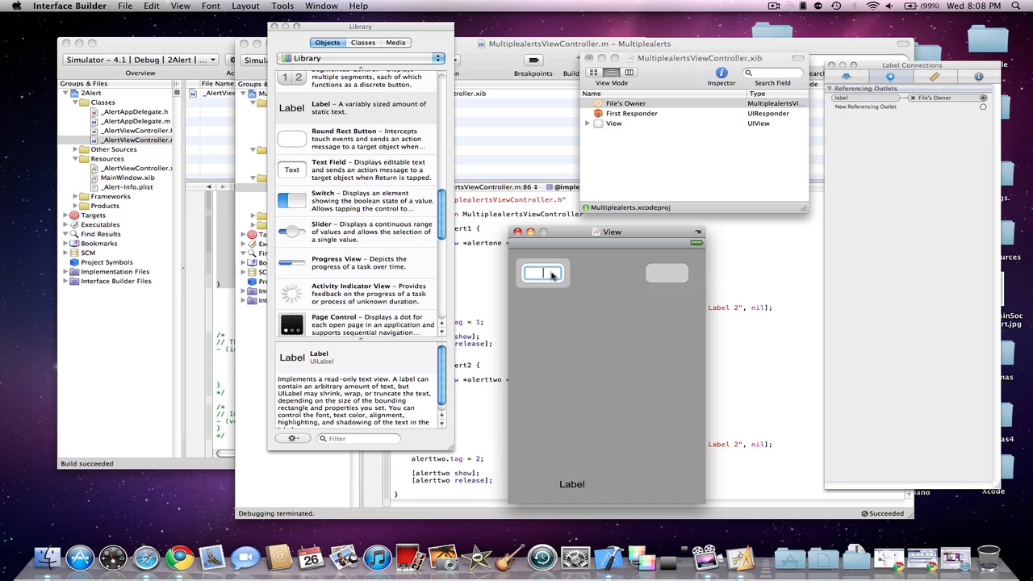
Title the left button Alert 1 and wire its Touch Up Inside to the alert1 action
{"action": "left_click", "coordinate": [542, 273]}
{"action": "type", "text": "Alert 1"}
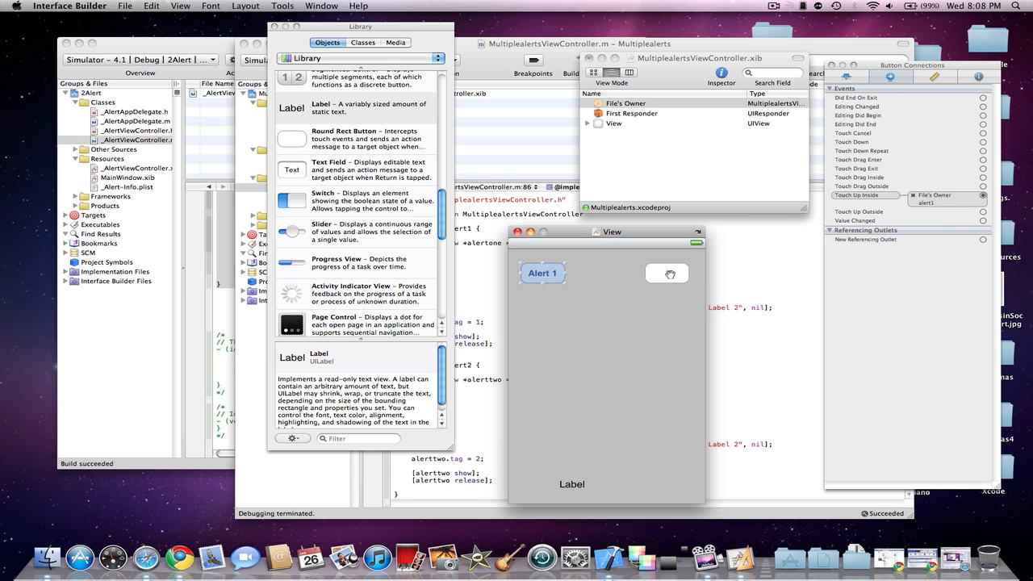
{"action": "left_click", "coordinate": [667, 273]}
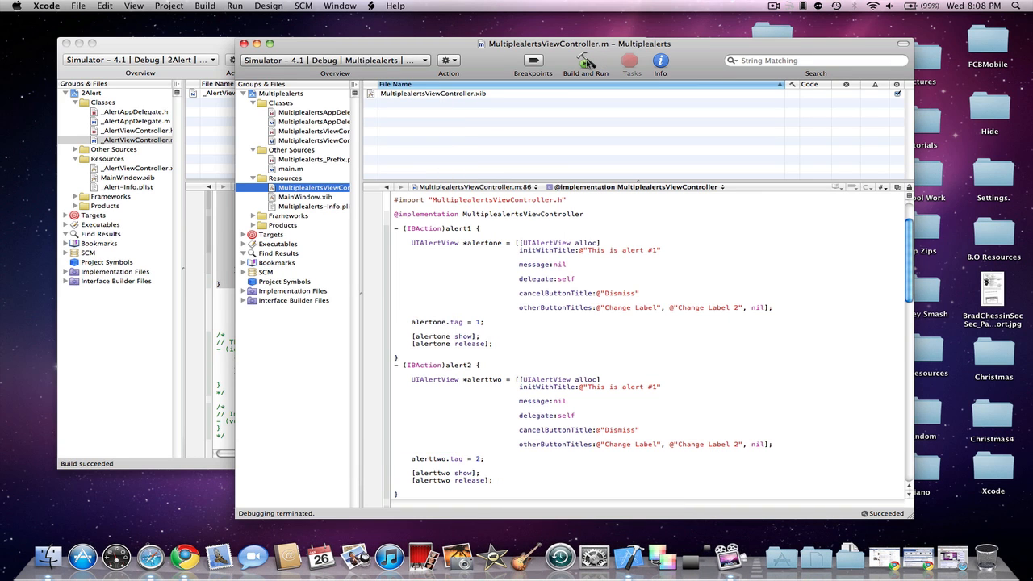
Build and run Multiplealerts so it launches in the iPhone Simulator
{"action": "left_click", "coordinate": [584, 61]}
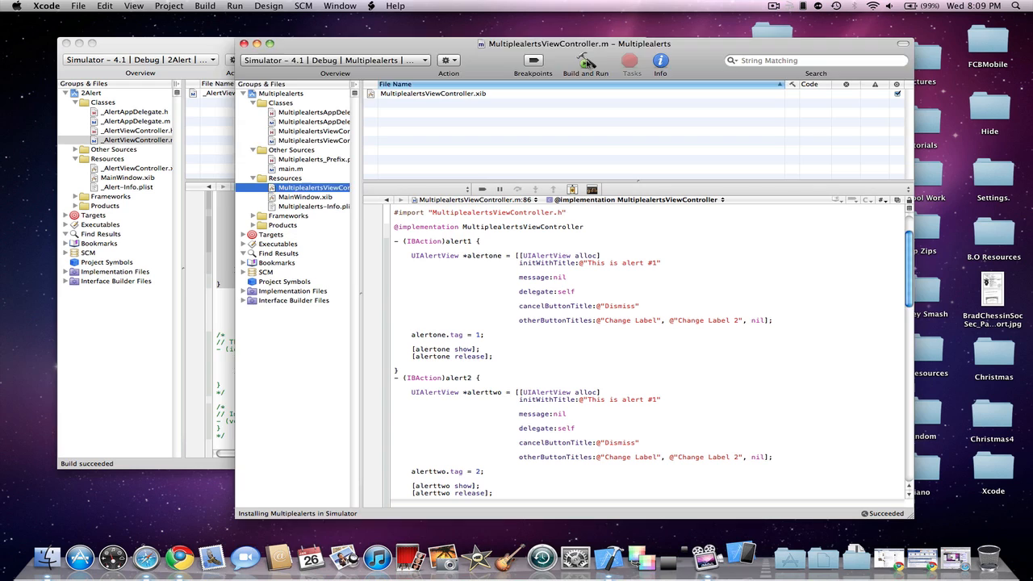
{"action": "left_click", "coordinate": [584, 61]}
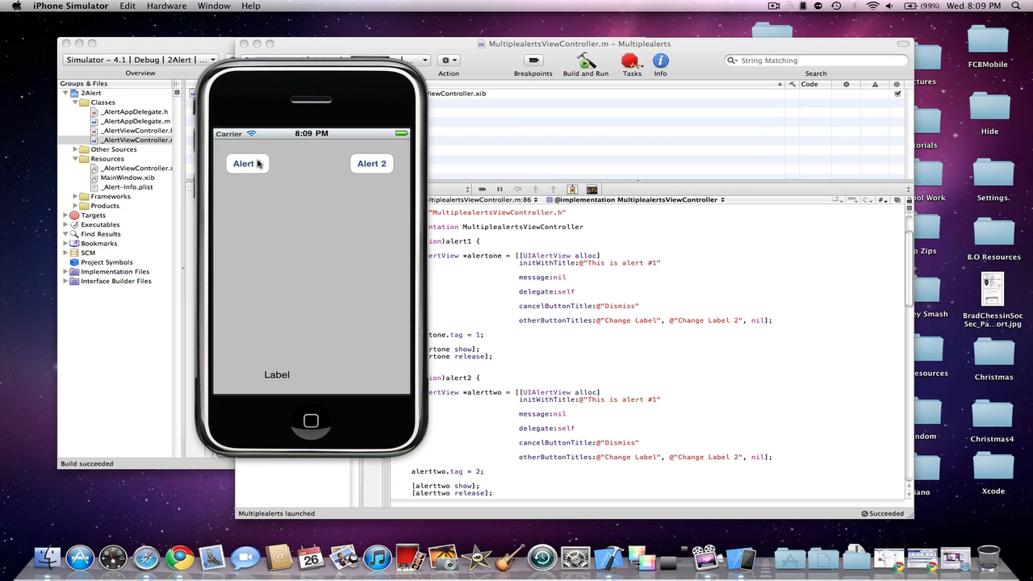
Tap Alert 1 and choose Change Label so the label reads 'Alert one Clicked button 1'
{"action": "left_click", "coordinate": [247, 163]}
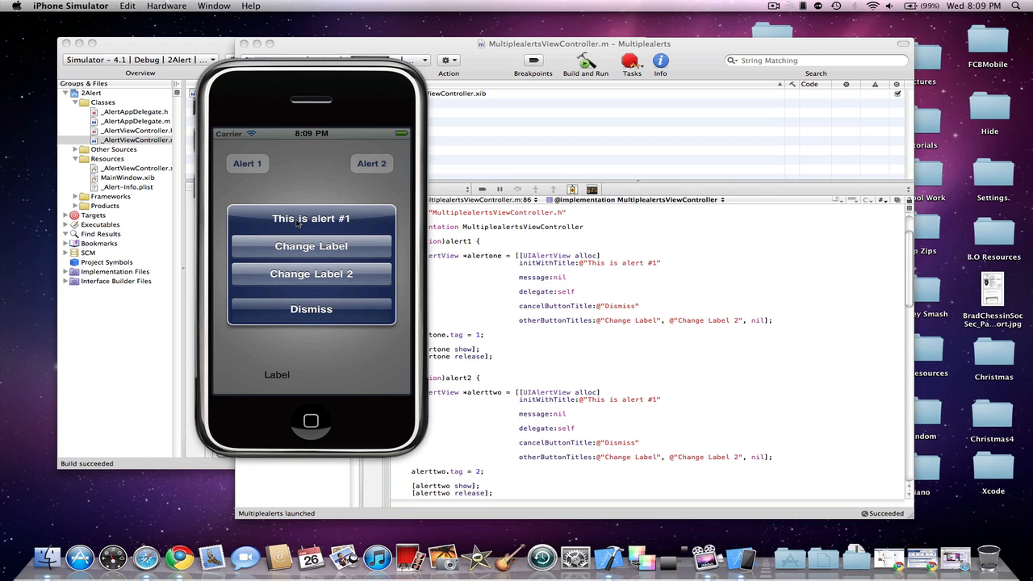
{"action": "mouse_move", "coordinate": [305, 245]}
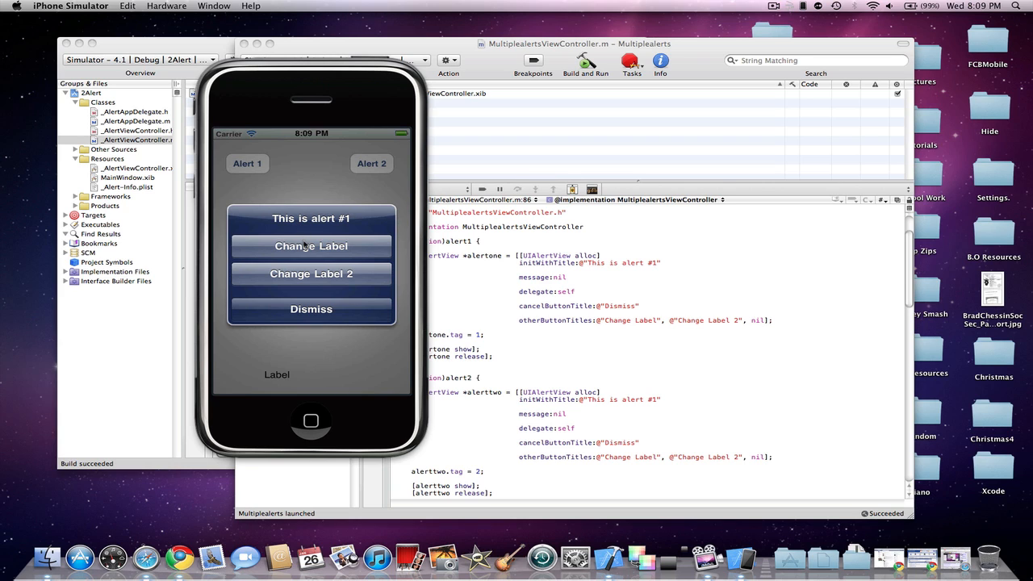
{"action": "mouse_move", "coordinate": [321, 249]}
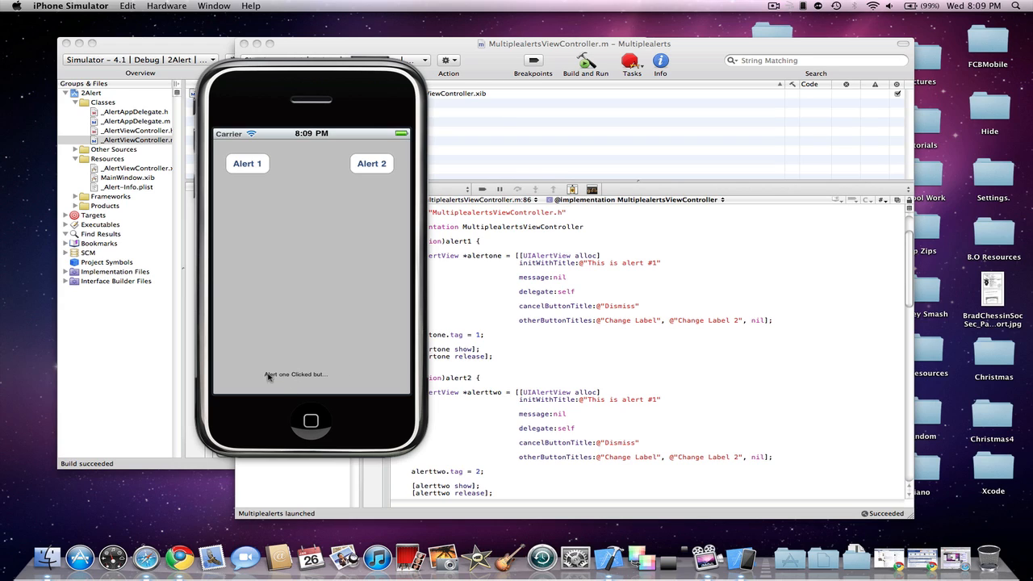
{"action": "mouse_move", "coordinate": [271, 381]}
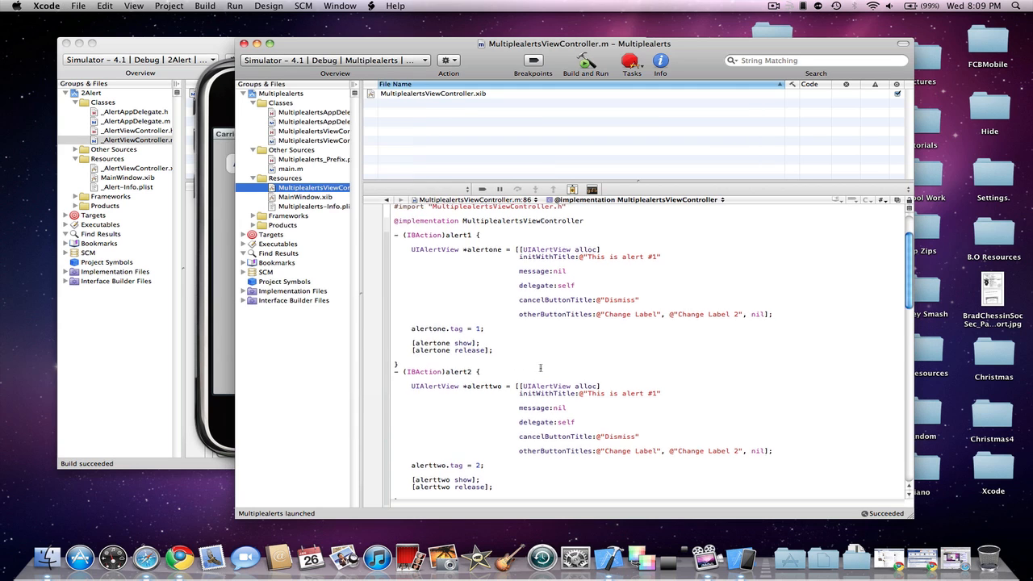
{"action": "scroll", "scroll_direction": "down", "scroll_amount": 3}
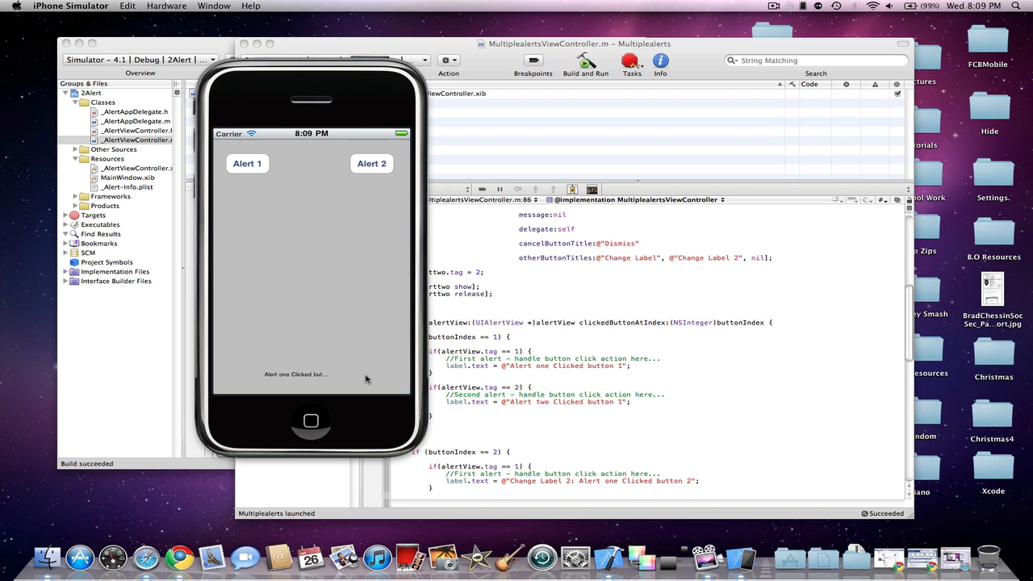
From Alert 1 choose Change Label 2, then reopen it and Dismiss without changing the label
{"action": "left_click", "coordinate": [247, 163]}
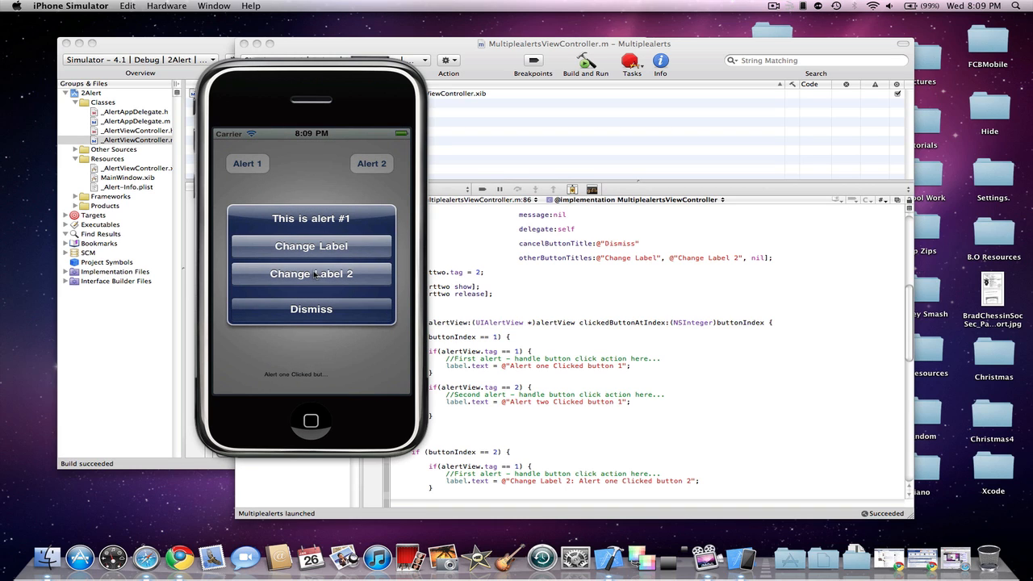
{"action": "left_click", "coordinate": [310, 275]}
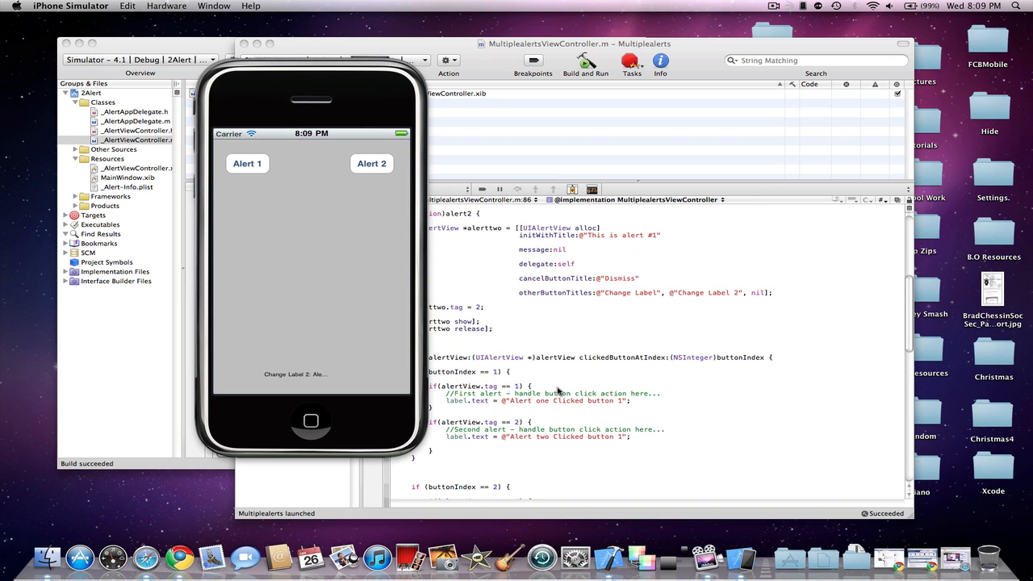
{"action": "left_click", "coordinate": [247, 163]}
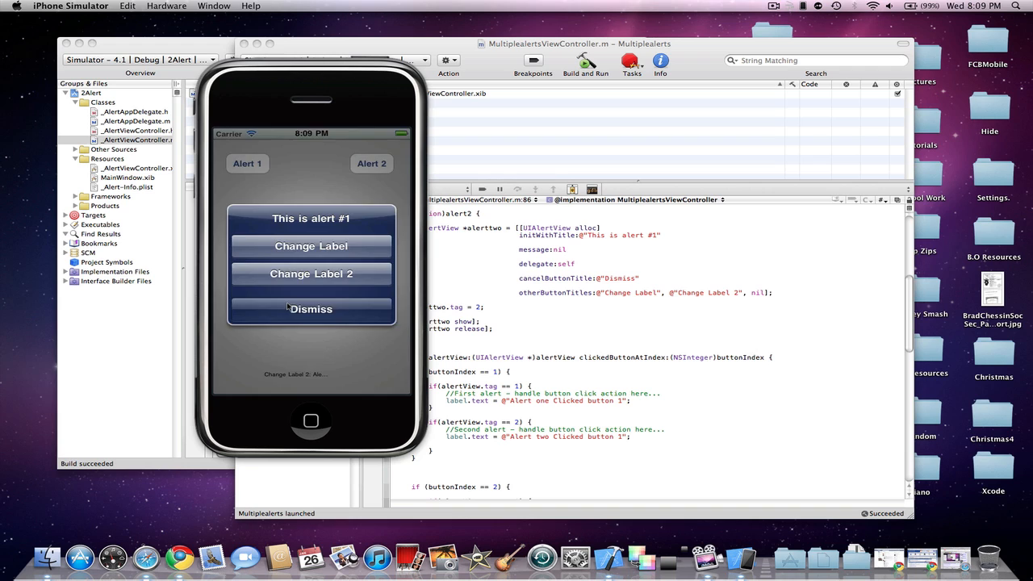
{"action": "left_click", "coordinate": [310, 310]}
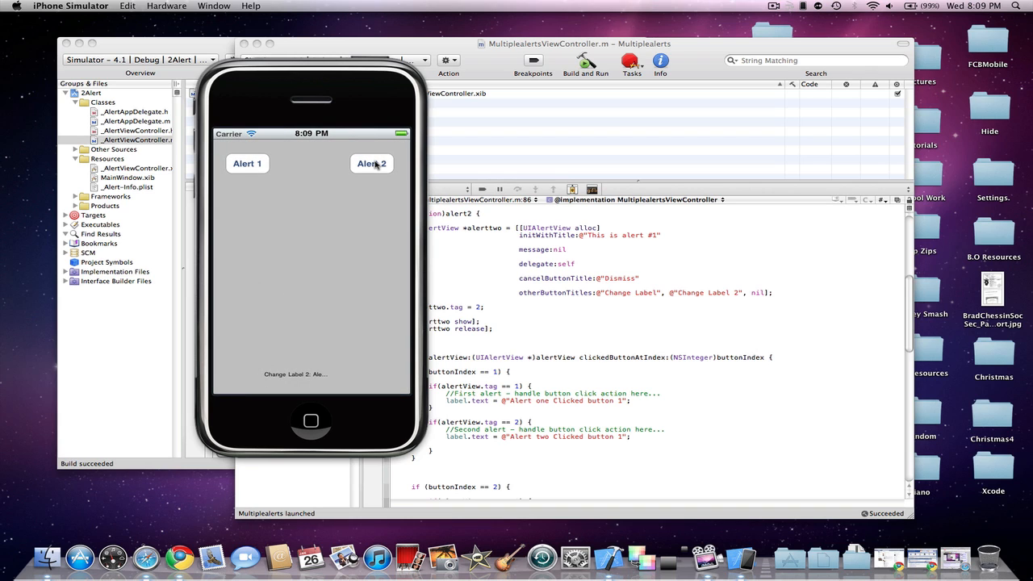
From Alert 2 choose Change Label 2 so the label shows 'Change Label 2: Ale…'
{"action": "left_click", "coordinate": [371, 163]}
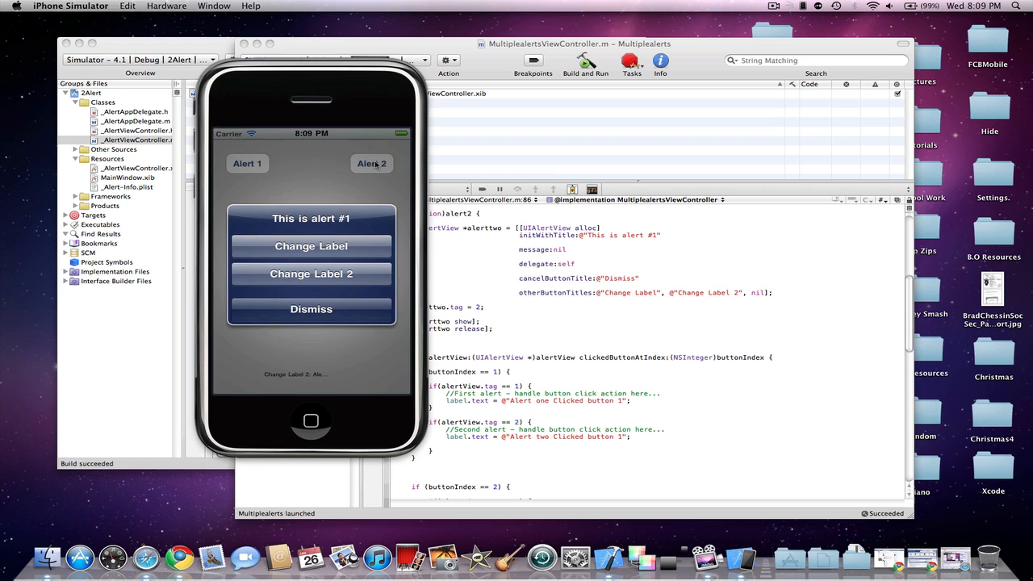
{"action": "mouse_move", "coordinate": [228, 249]}
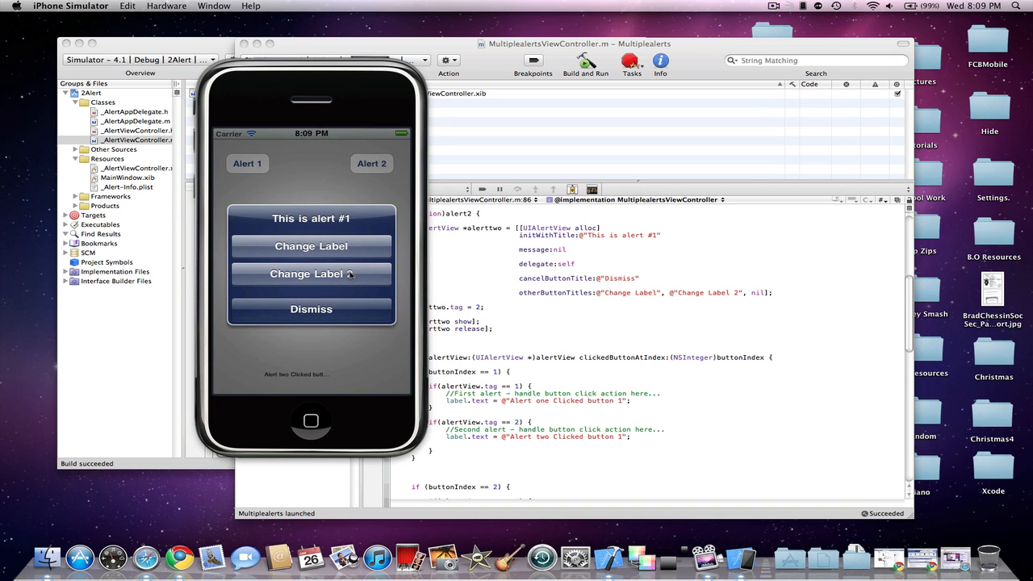
{"action": "left_click", "coordinate": [310, 274]}
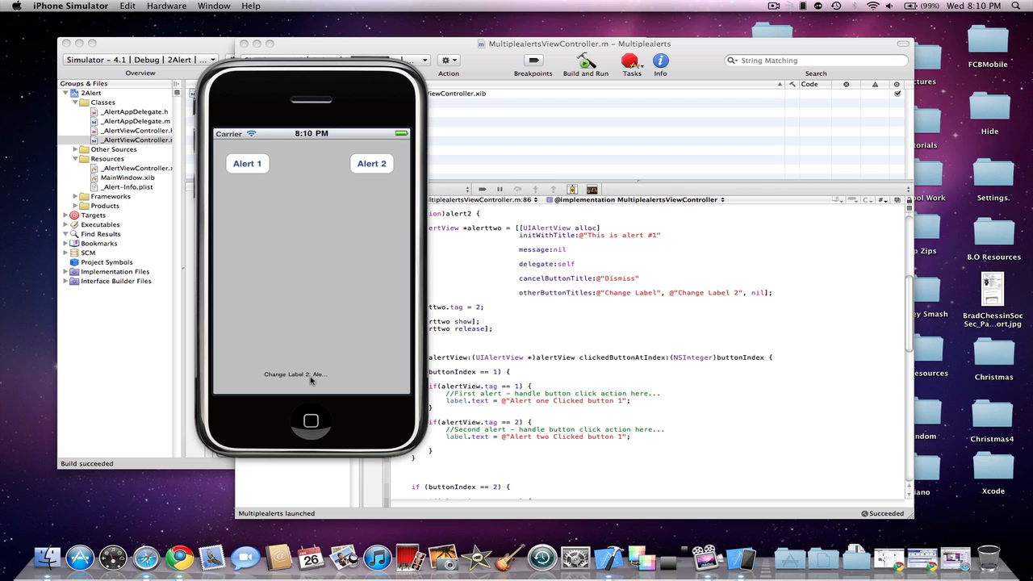
{"action": "scroll", "scroll_direction": "down", "scroll_amount": 3}
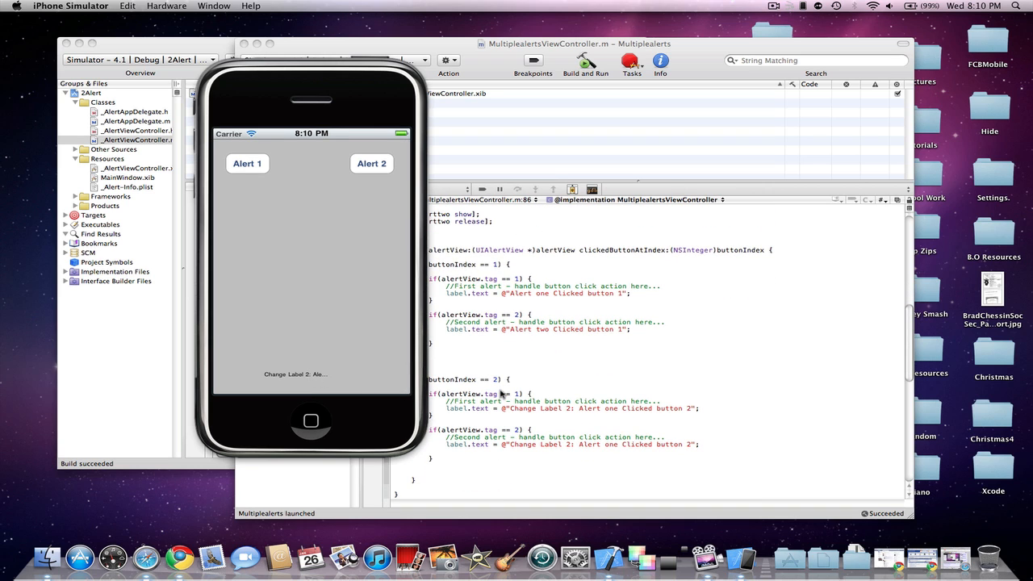
{"action": "mouse_move", "coordinate": [575, 428]}
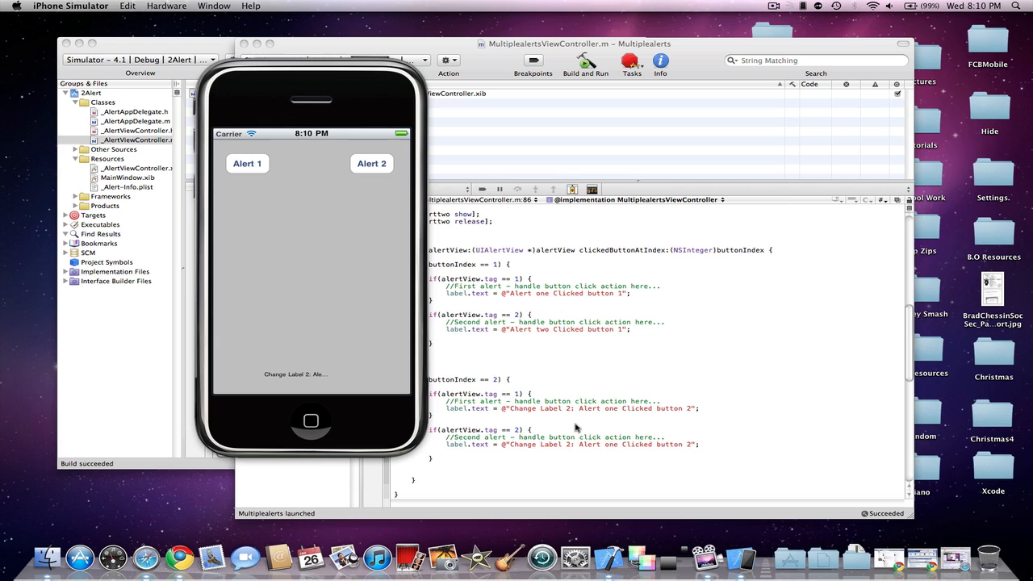
{"action": "mouse_move", "coordinate": [452, 377]}
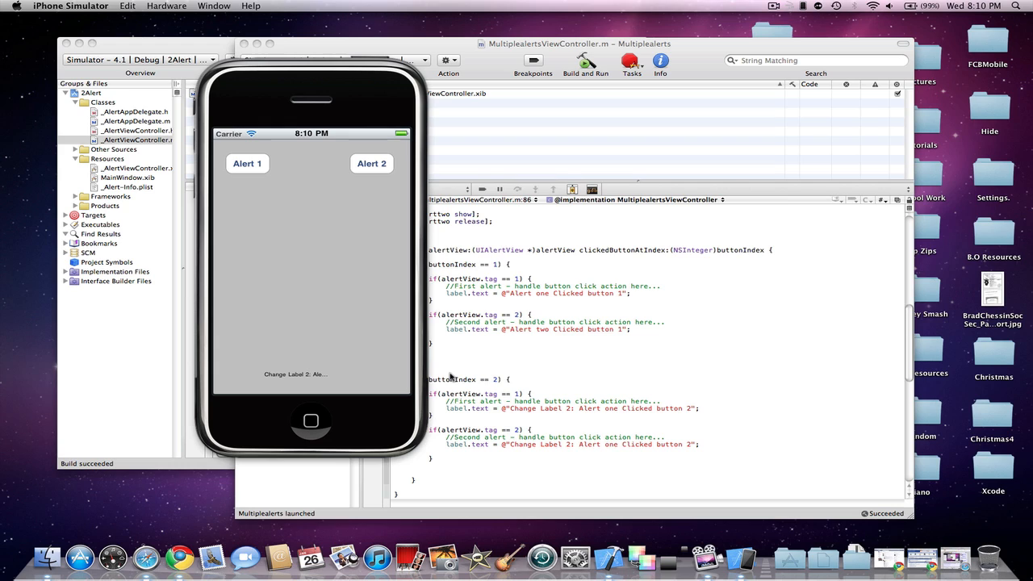
{"action": "mouse_move", "coordinate": [347, 279]}
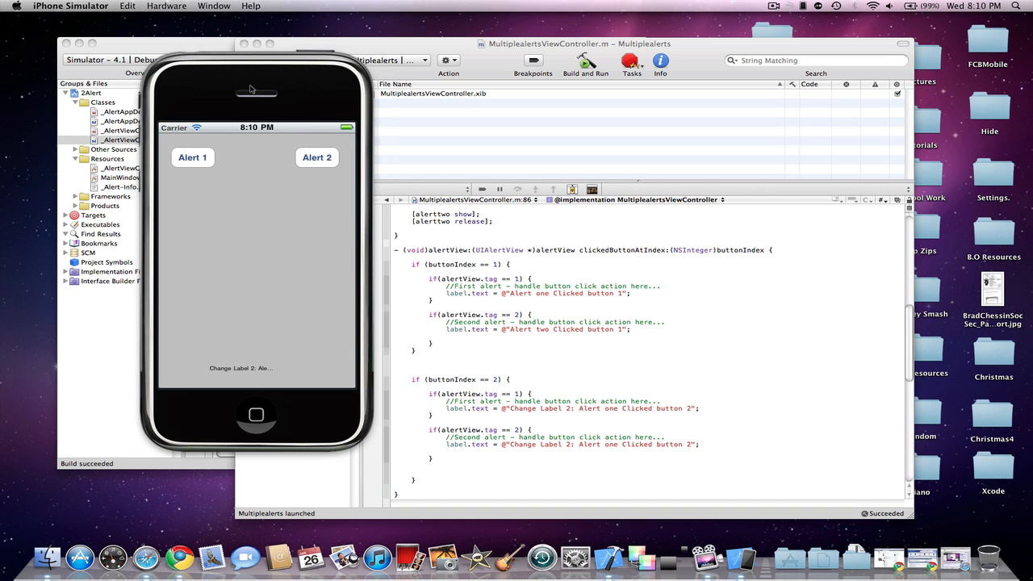
{"action": "left_click", "coordinate": [71, 7]}
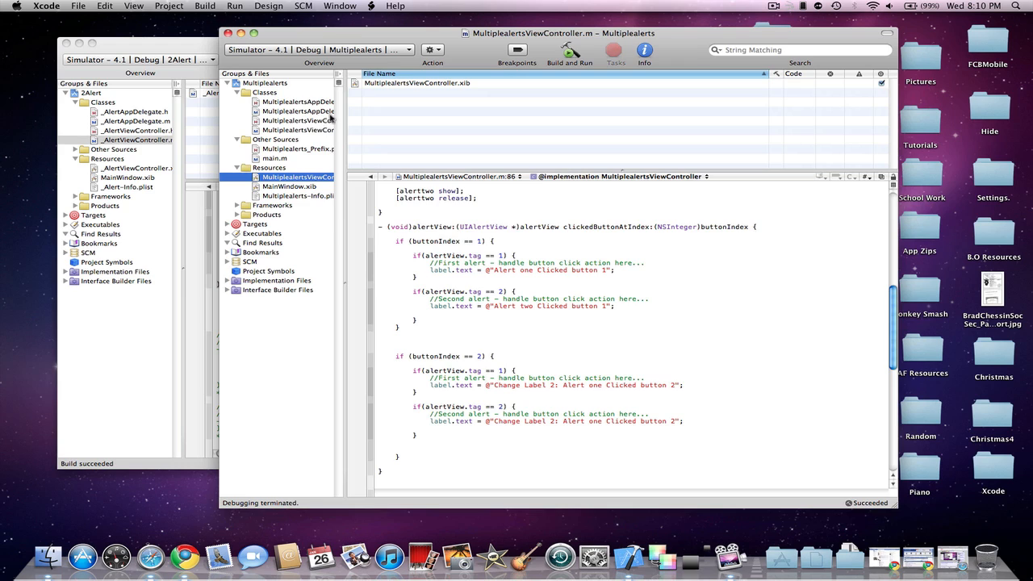
Show MultiplealertsViewController.h with its label outlet and alert1/alert2 actions
{"action": "left_click", "coordinate": [298, 119]}
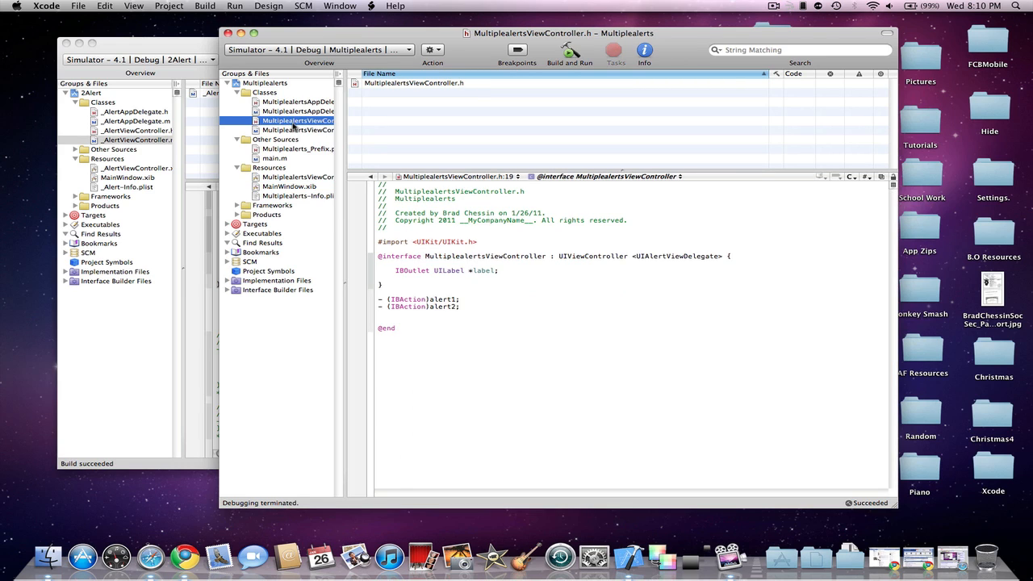